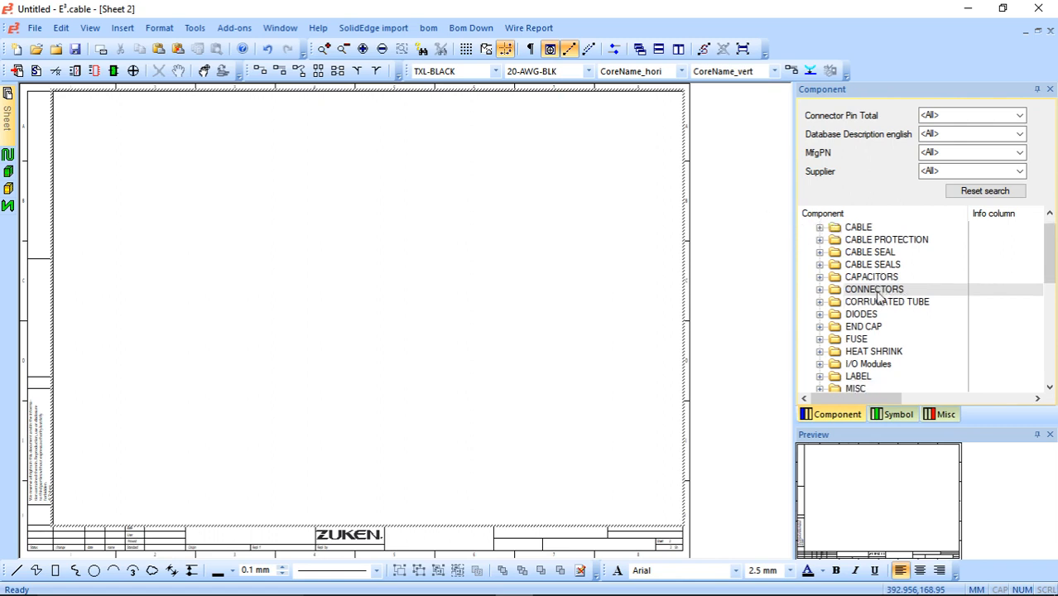
# Expand CONNECTORS > DEUTSCH > DT and scroll to the DT04-12PA receptacle parts.
pyautogui.scroll(-3)
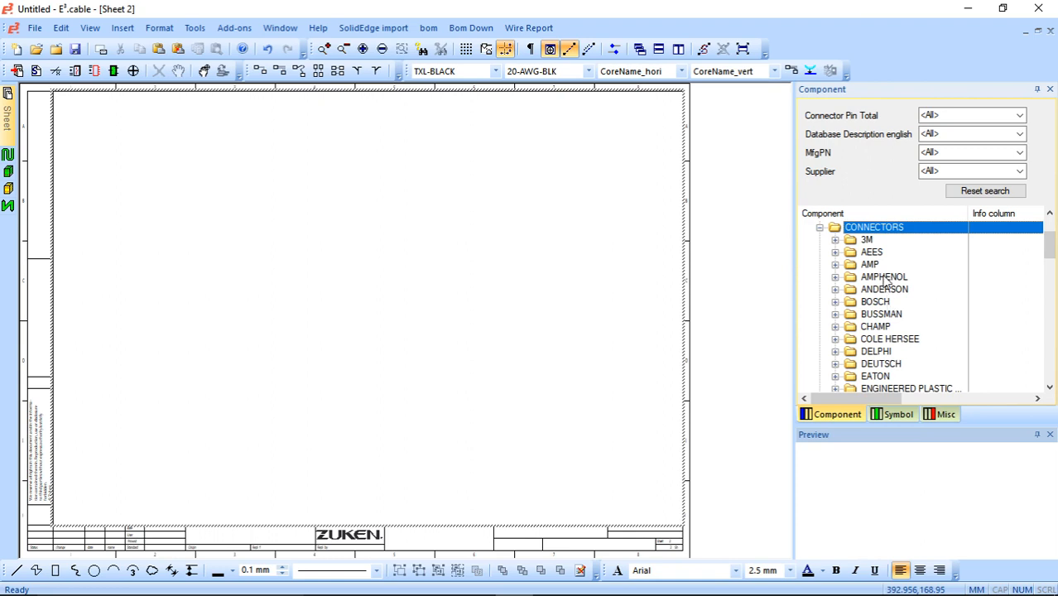
pyautogui.scroll(-3)
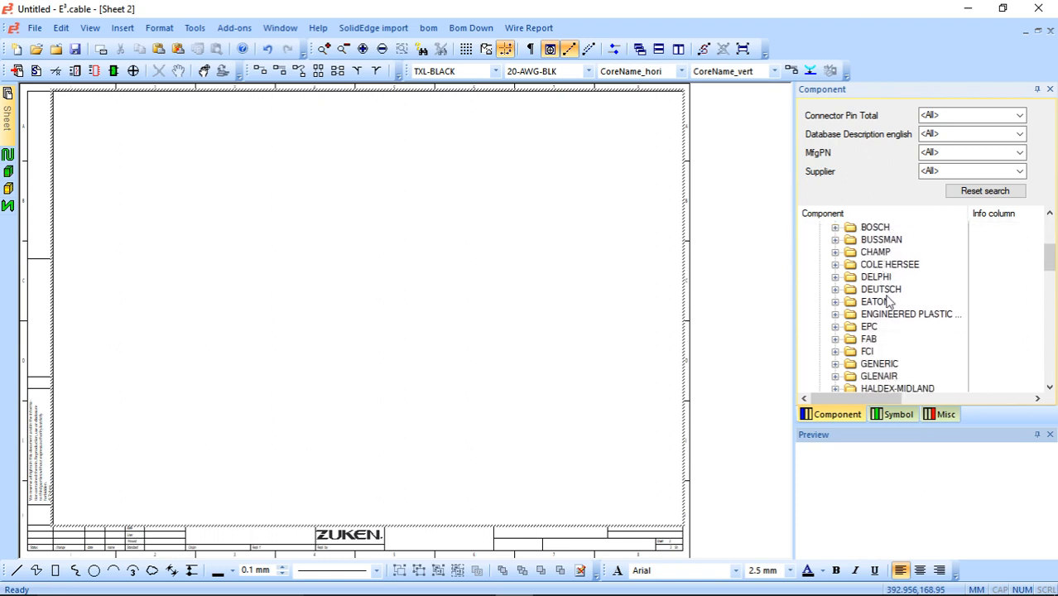
pyautogui.doubleClick(881, 288)
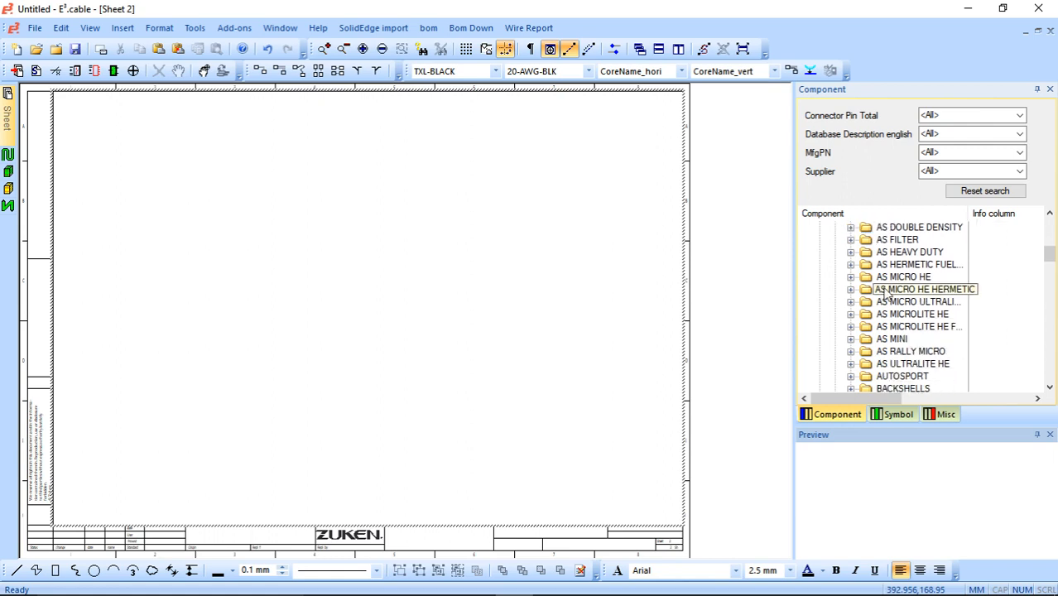
pyautogui.scroll(-3)
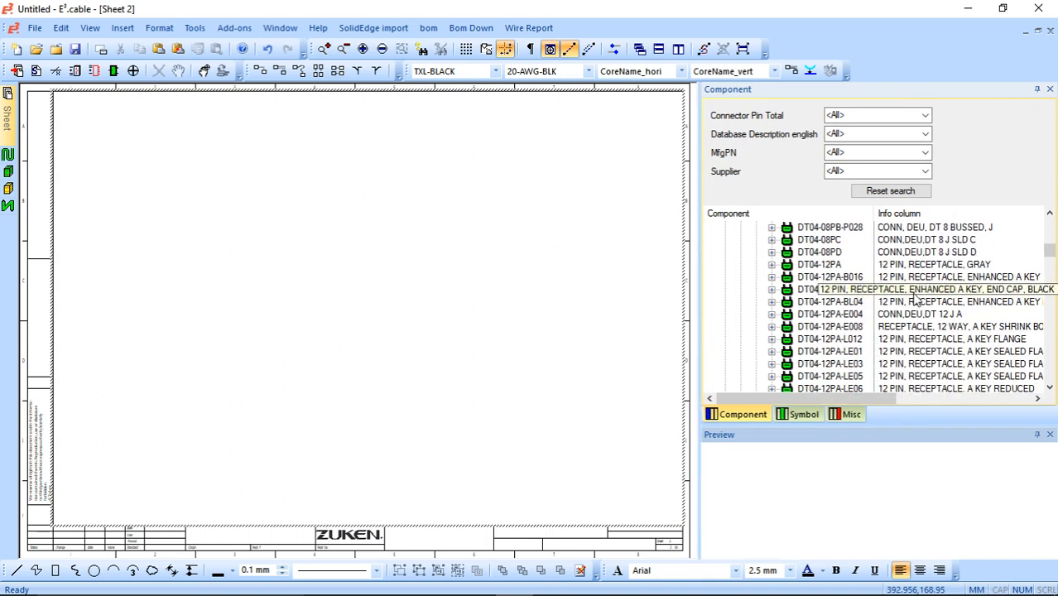
pyautogui.scroll(-3)
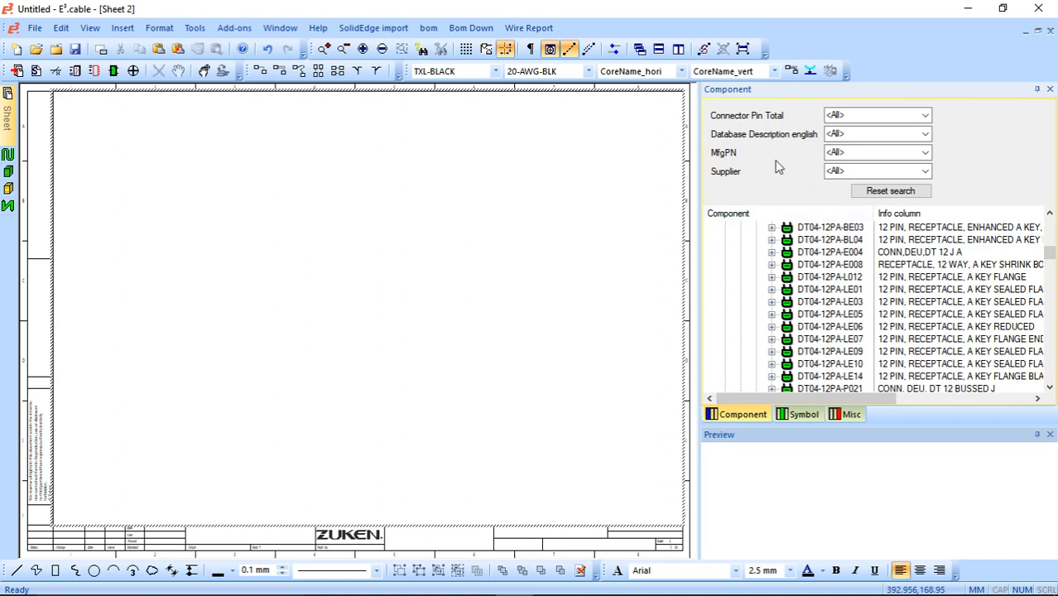
# Filter Supplier to DEUTSCH and MfgPN to DT06*, listing the DT06-4S connector.
pyautogui.click(877, 170)
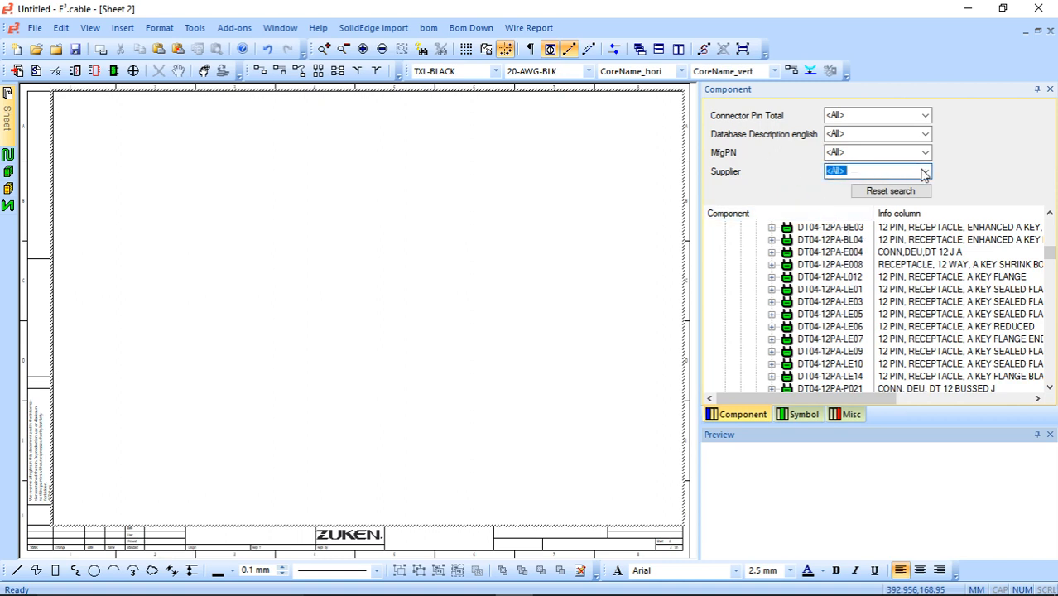
pyautogui.write('DEUTSCH')
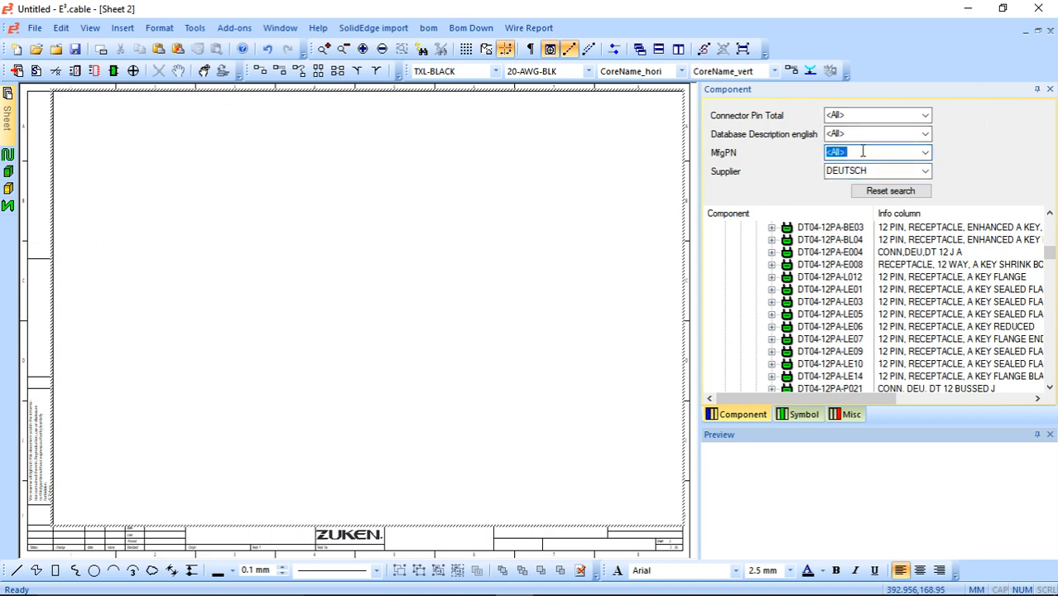
pyautogui.write('DT06*')
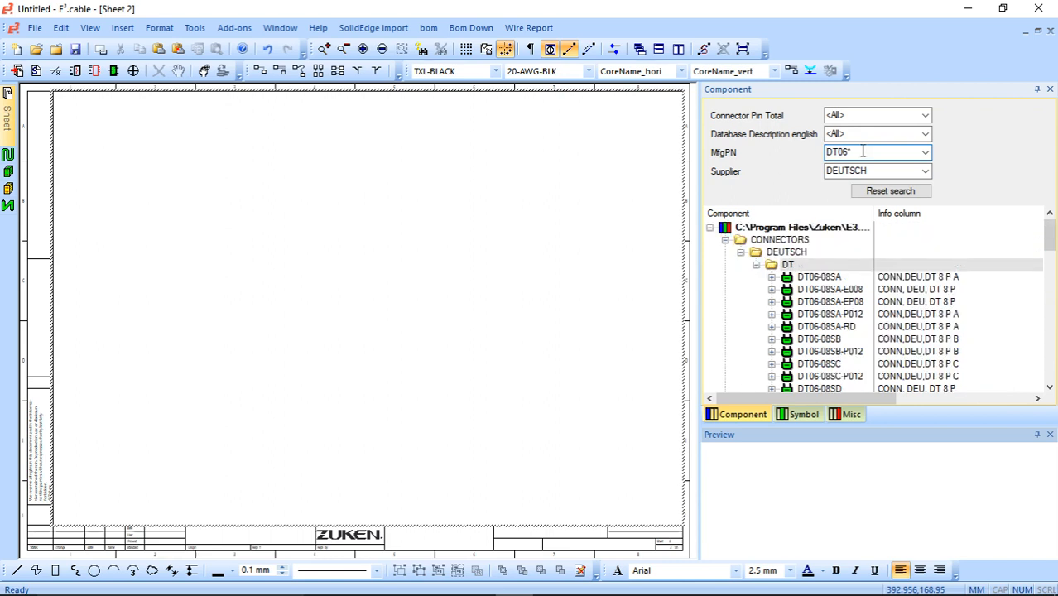
pyautogui.click(925, 116)
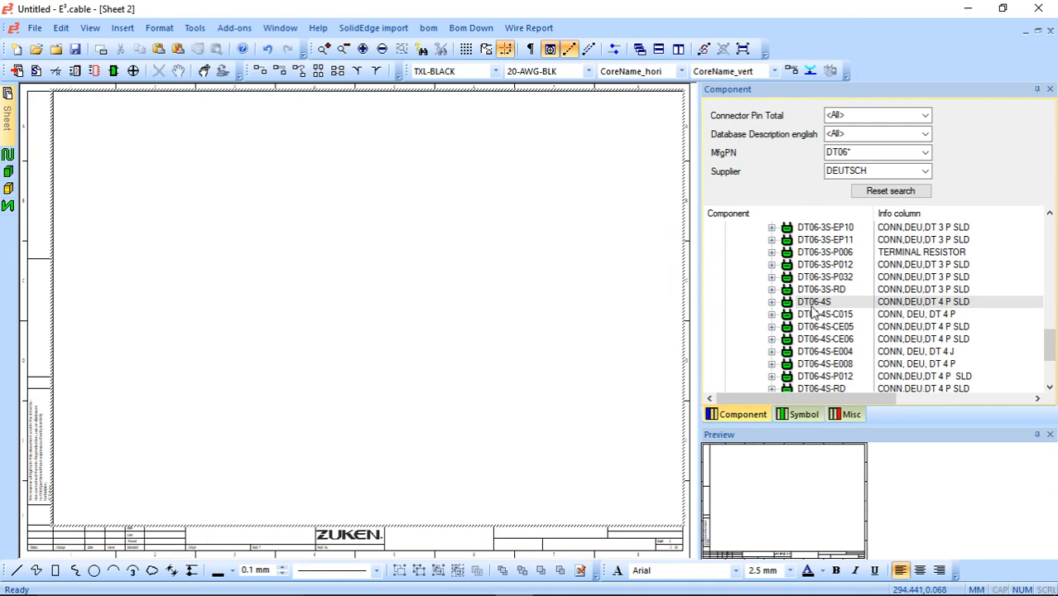
# Place DT06-4S on the formboard, choosing its DT06-4S SIDE VIEW symbol.
pyautogui.click(814, 302)
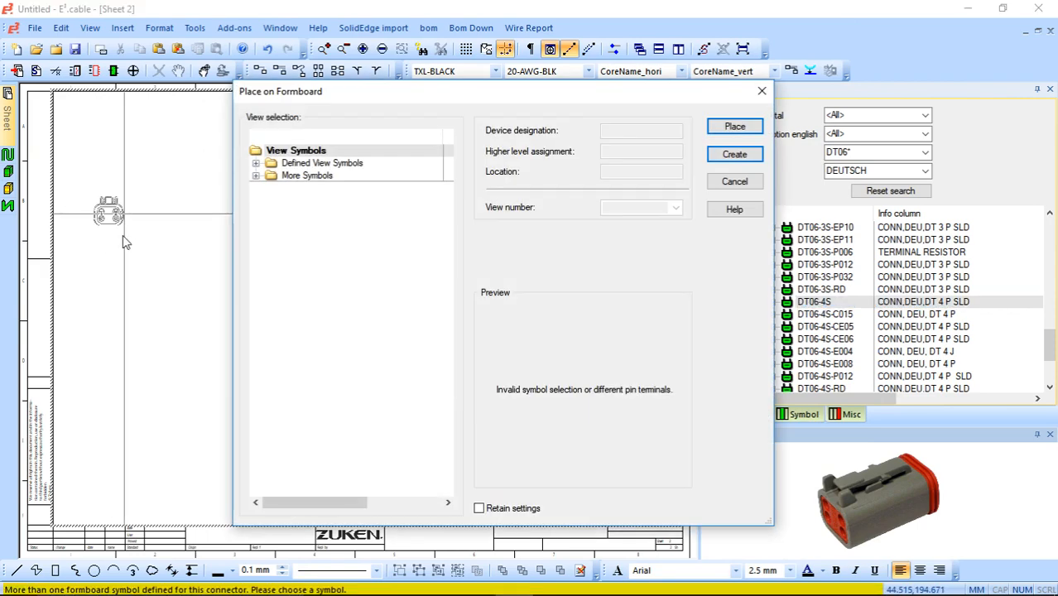
pyautogui.click(351, 212)
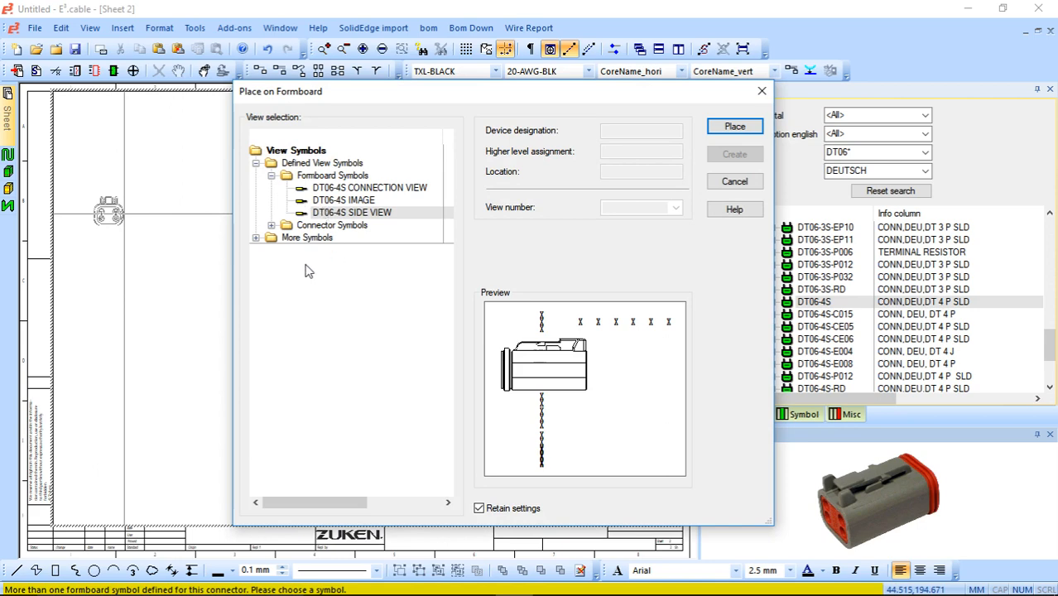
pyautogui.click(345, 201)
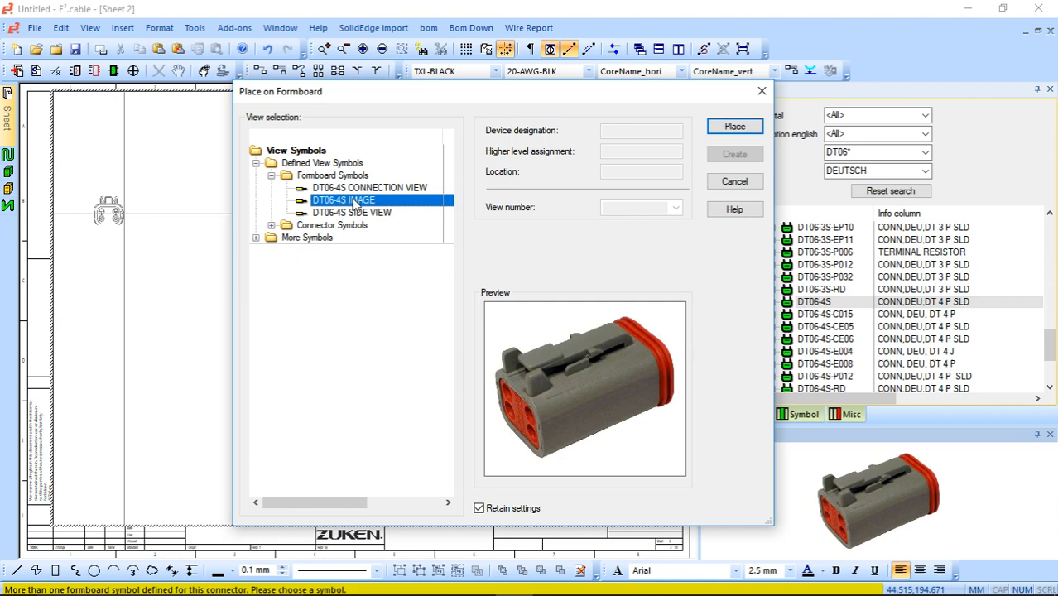
pyautogui.click(351, 211)
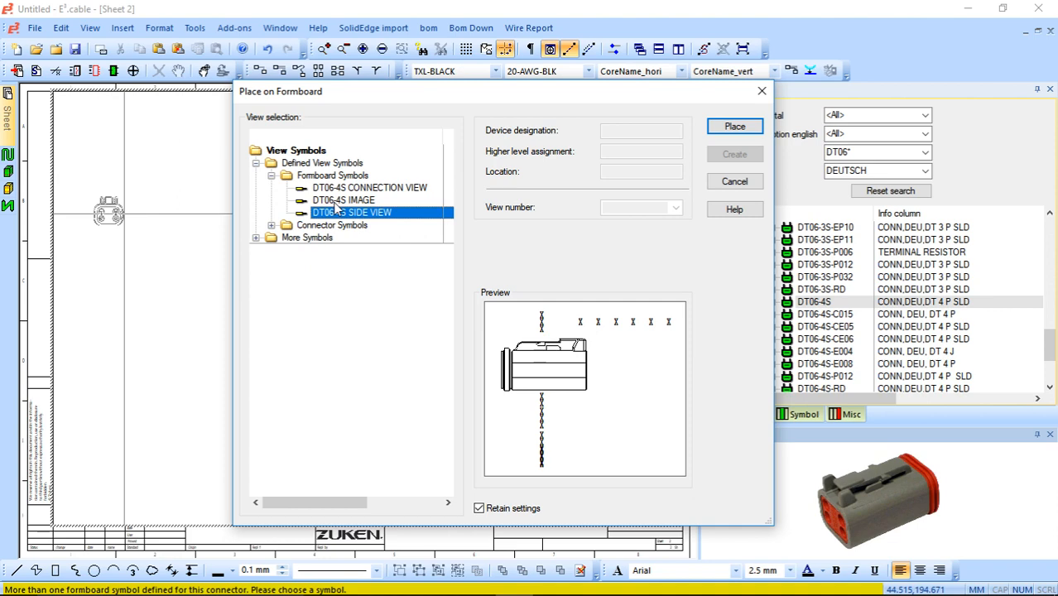
pyautogui.moveTo(451, 306)
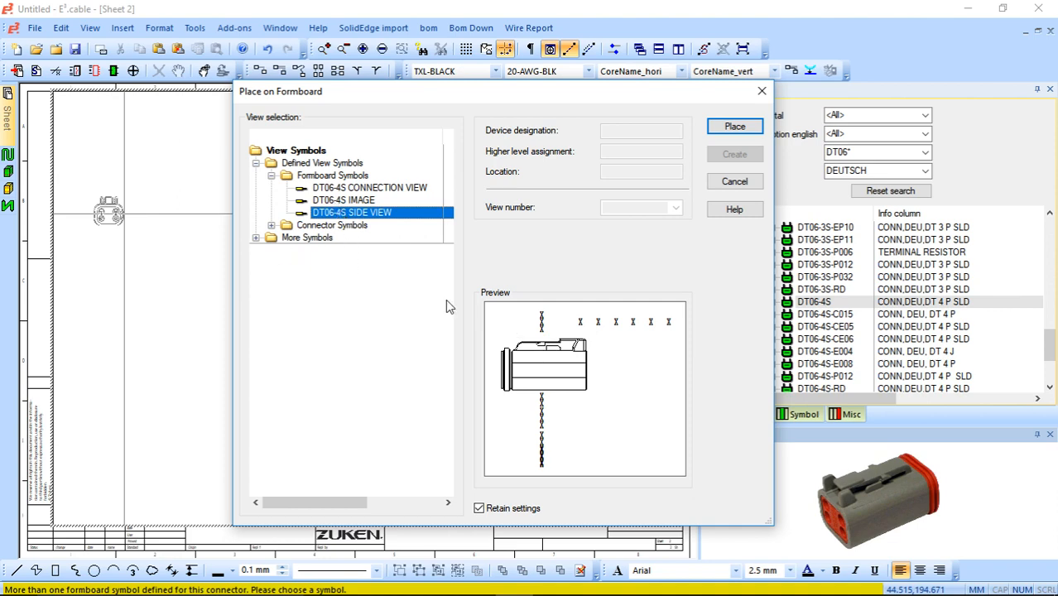
# Confirm placement of the connector with its side-view symbol.
pyautogui.click(733, 126)
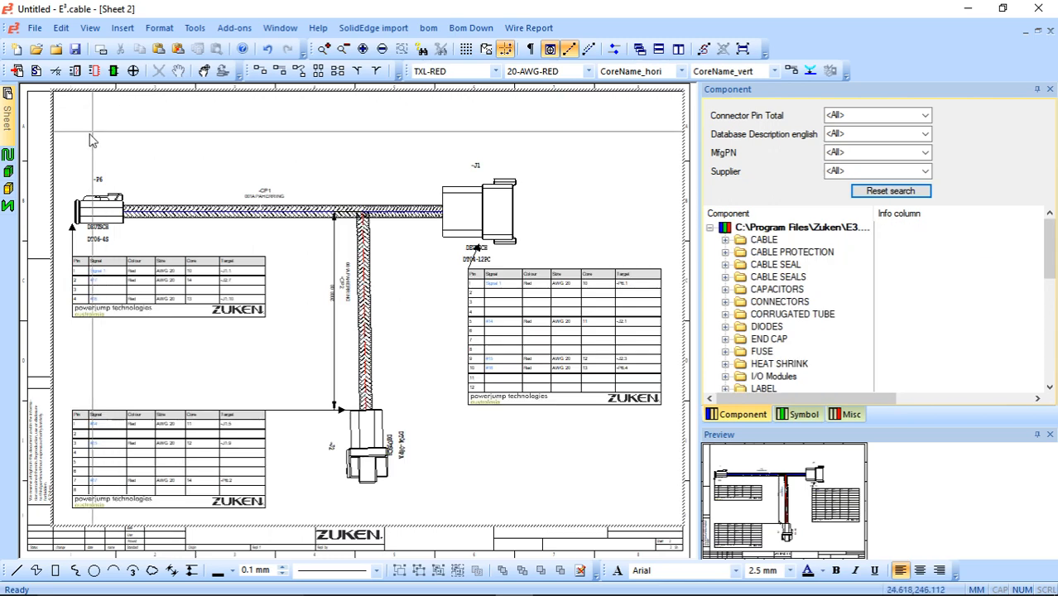
pyautogui.rightClick(91, 139)
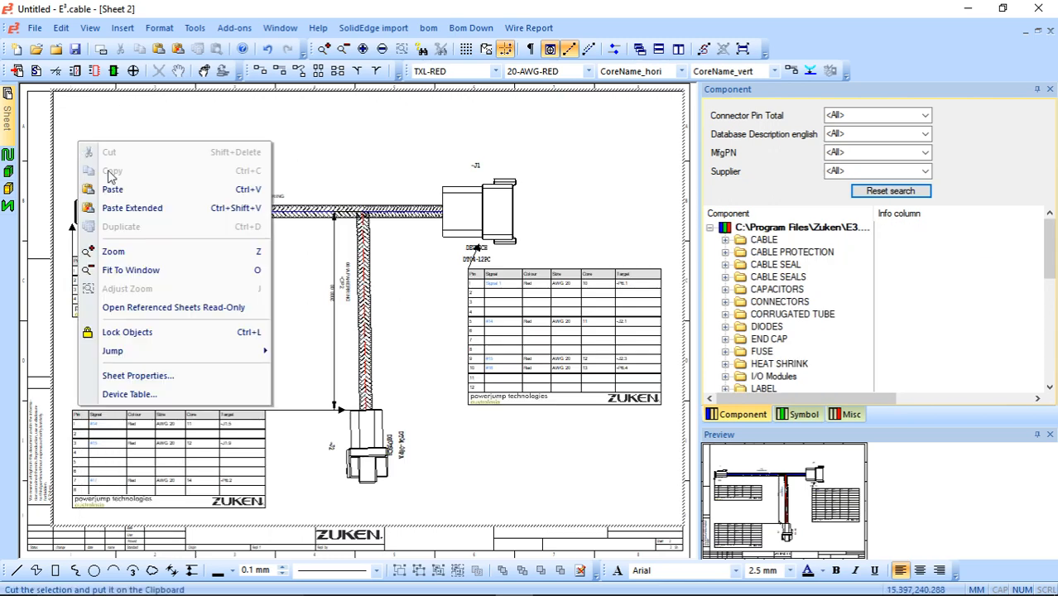
pyautogui.click(139, 374)
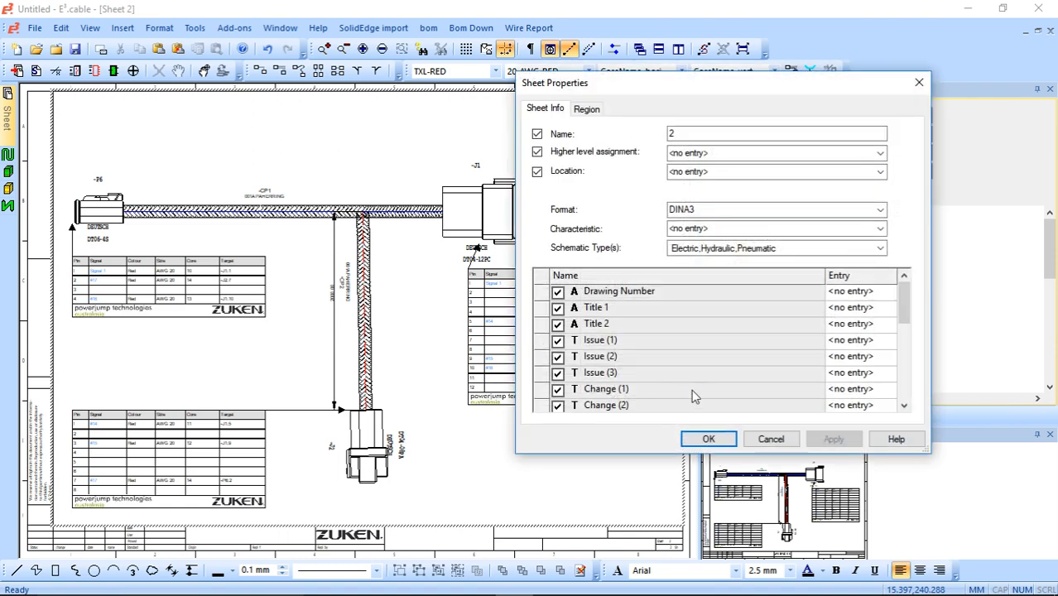
pyautogui.click(586, 109)
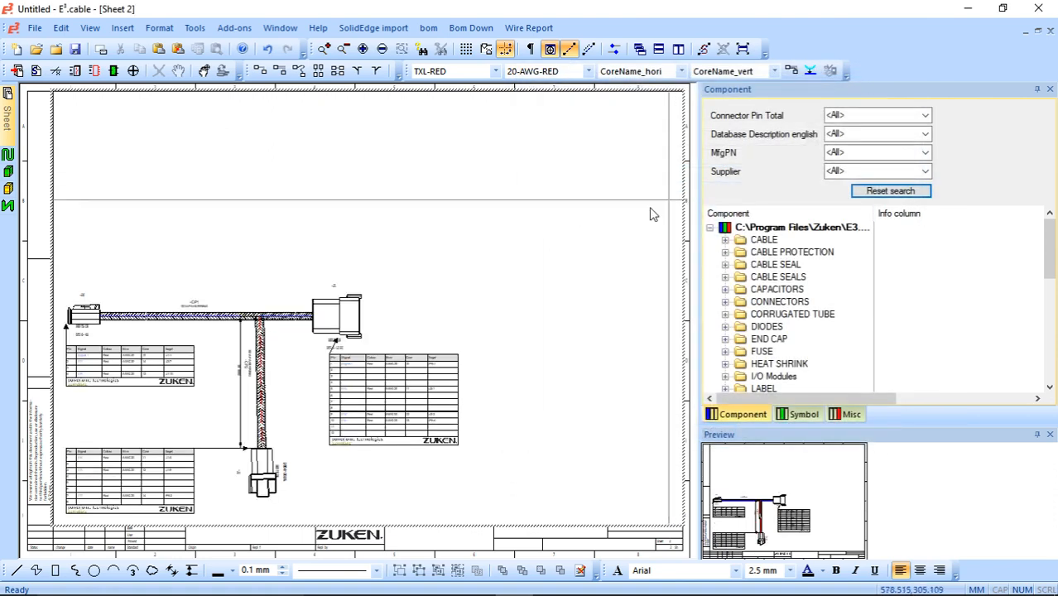
pyautogui.moveTo(119, 217)
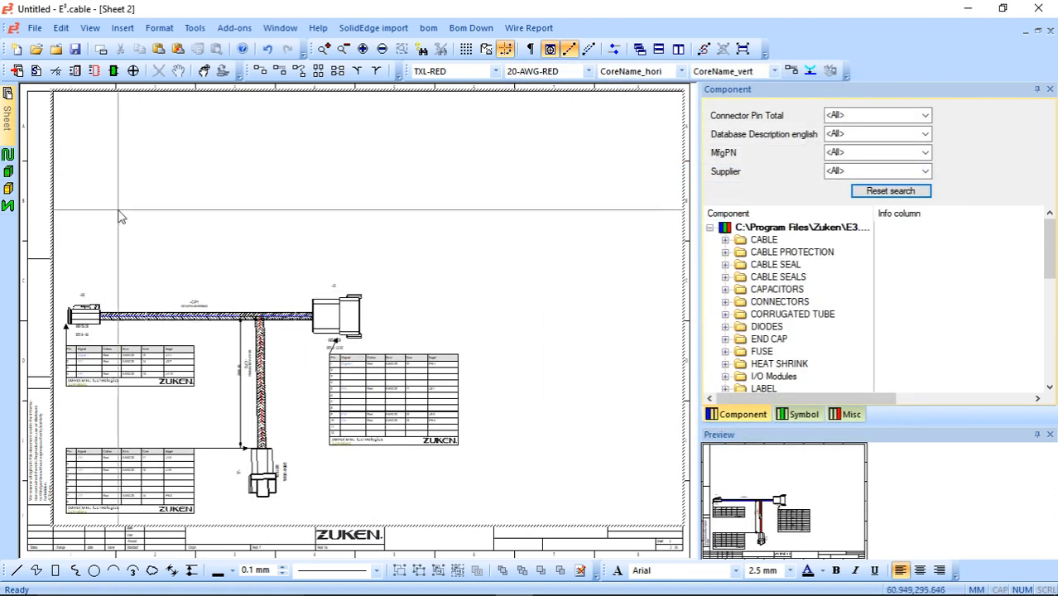
pyautogui.moveTo(152, 222)
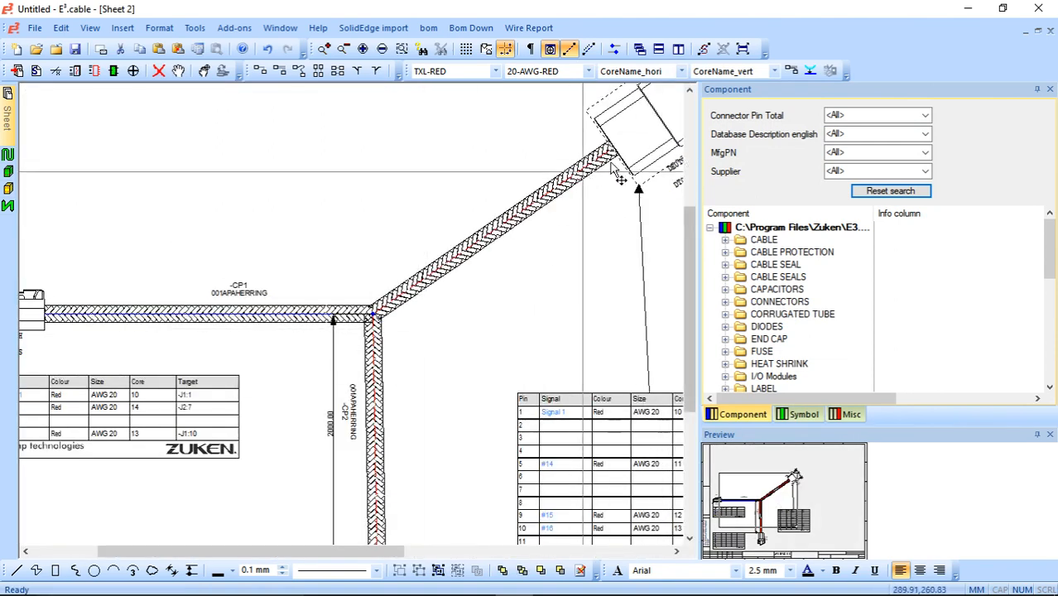
pyautogui.moveTo(372, 202)
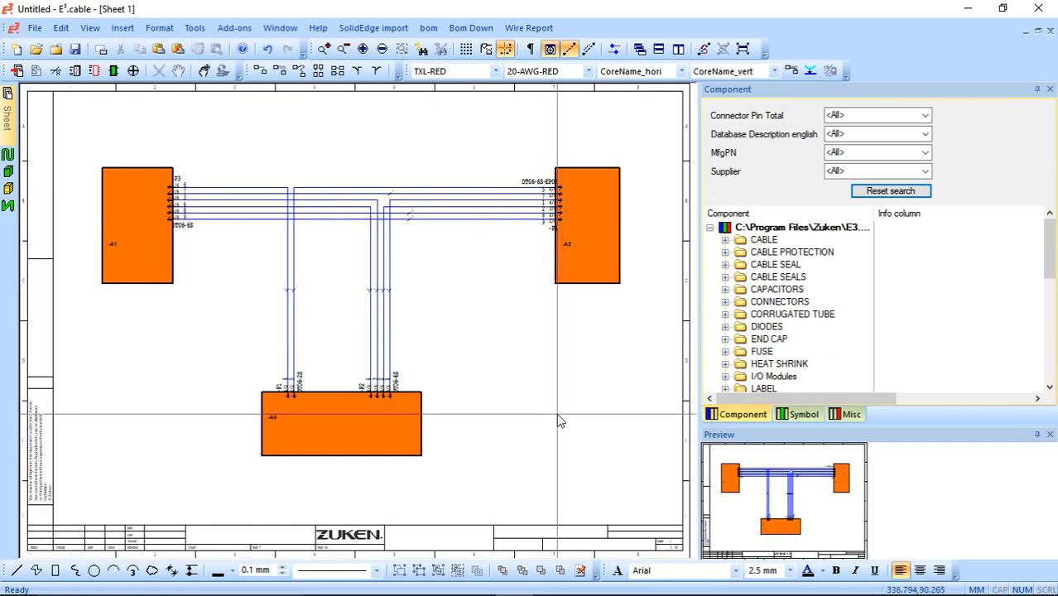
pyautogui.moveTo(507, 390)
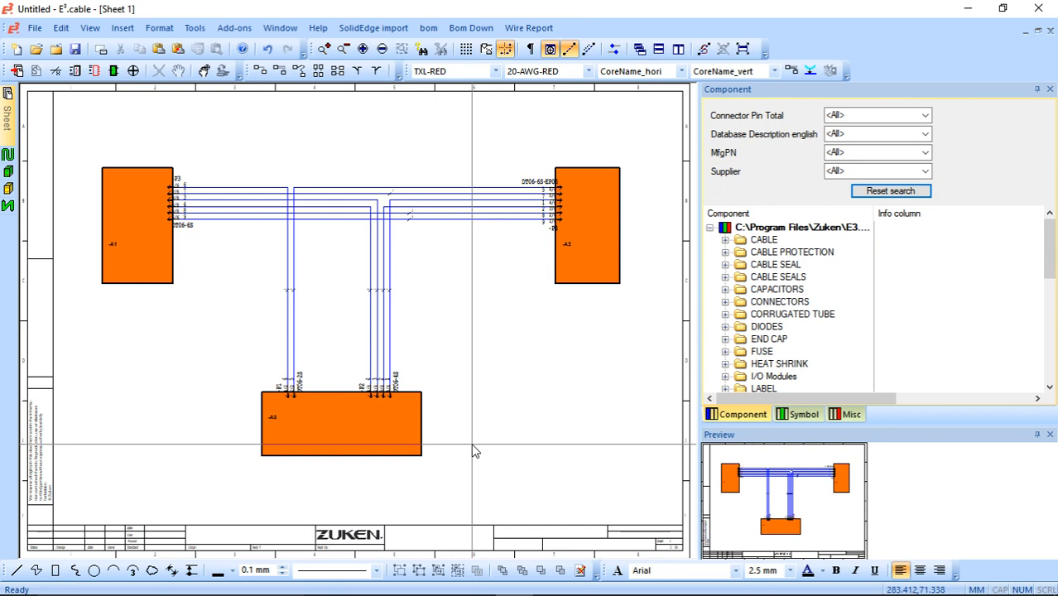
pyautogui.moveTo(171, 190)
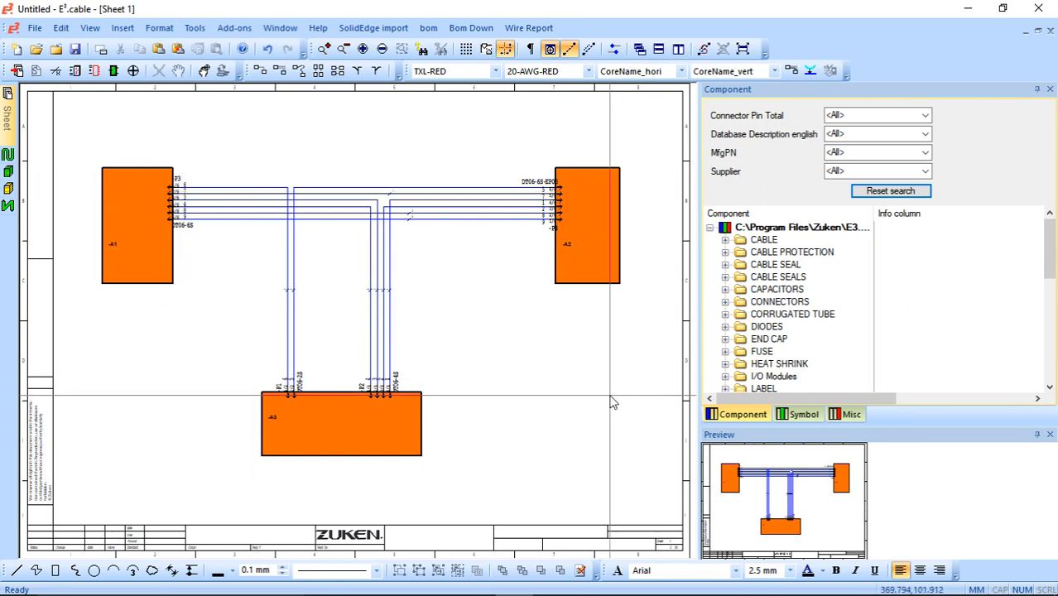
pyautogui.moveTo(307, 271)
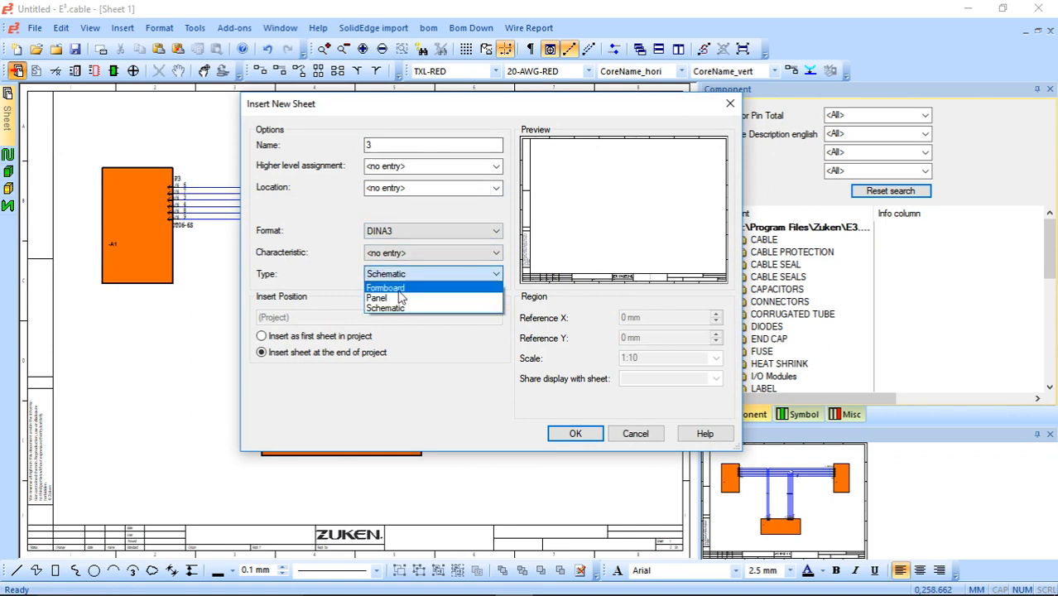
# Create a new Formboard sheet at scale 1:1.5.
pyautogui.click(384, 288)
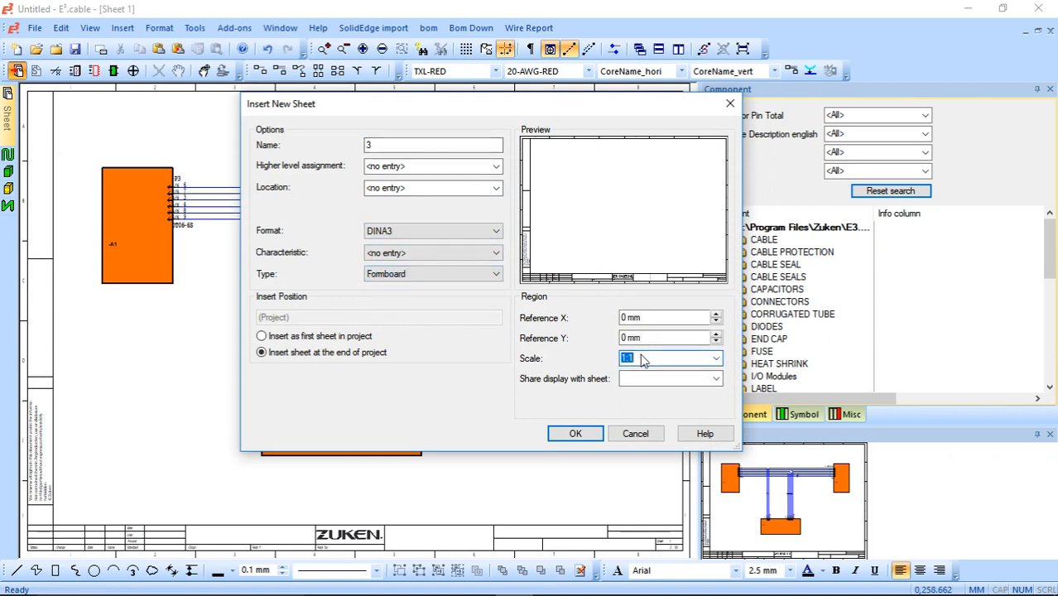
pyautogui.write('1:1.5')
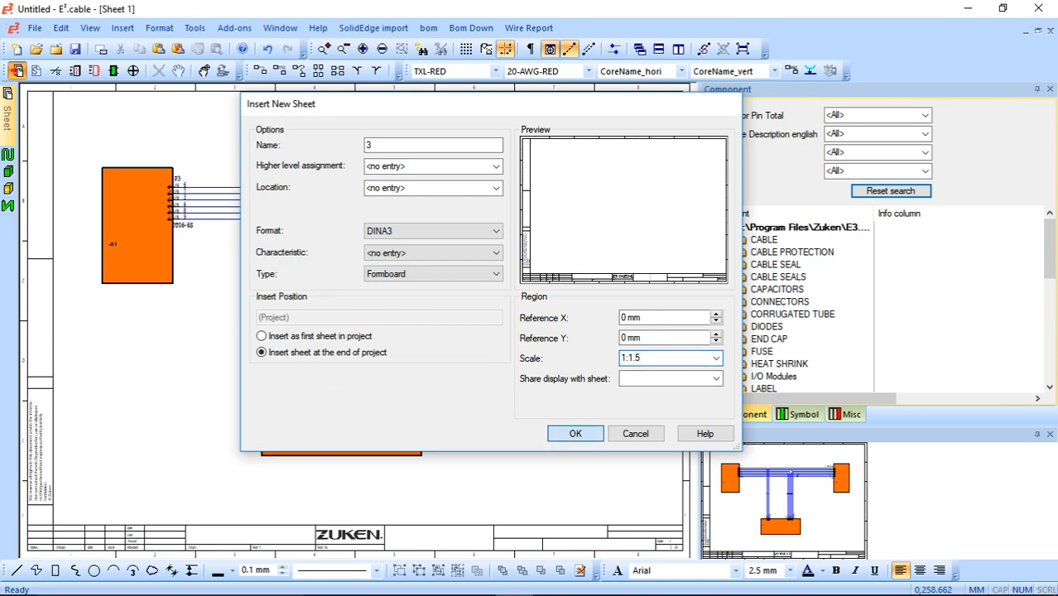
pyautogui.click(576, 434)
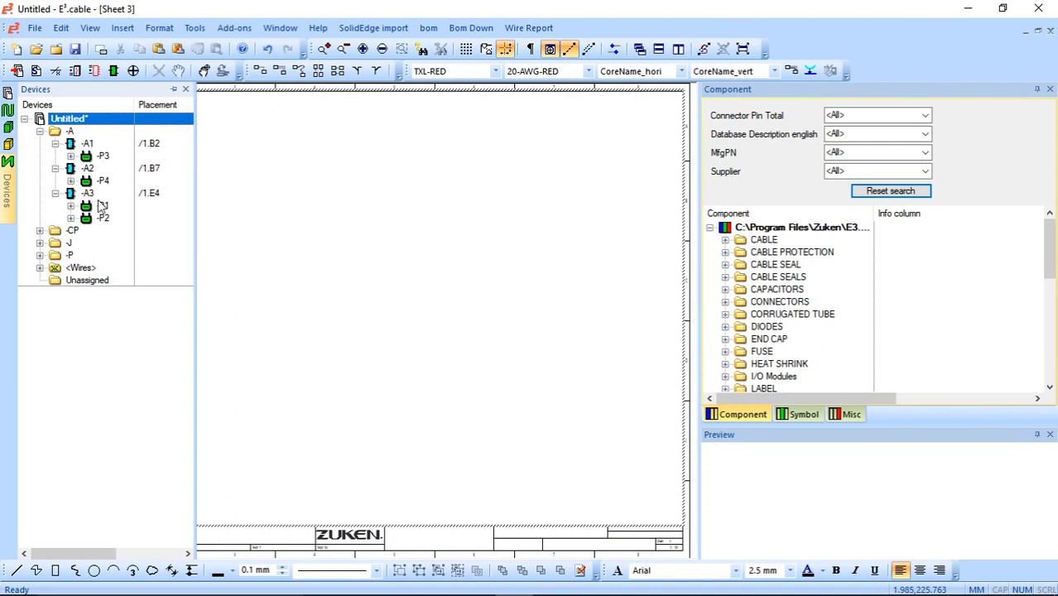
# Place connectors P1–P4 on the formboard, setting P3 and P4 to the DT06 side-view symbol.
pyautogui.click(103, 156)
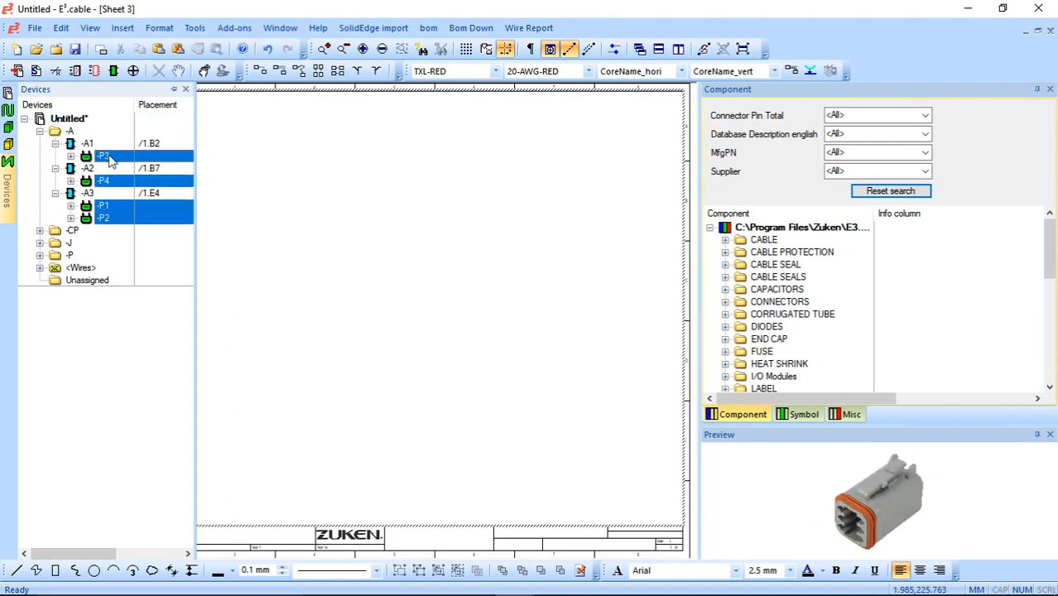
pyautogui.rightClick(102, 156)
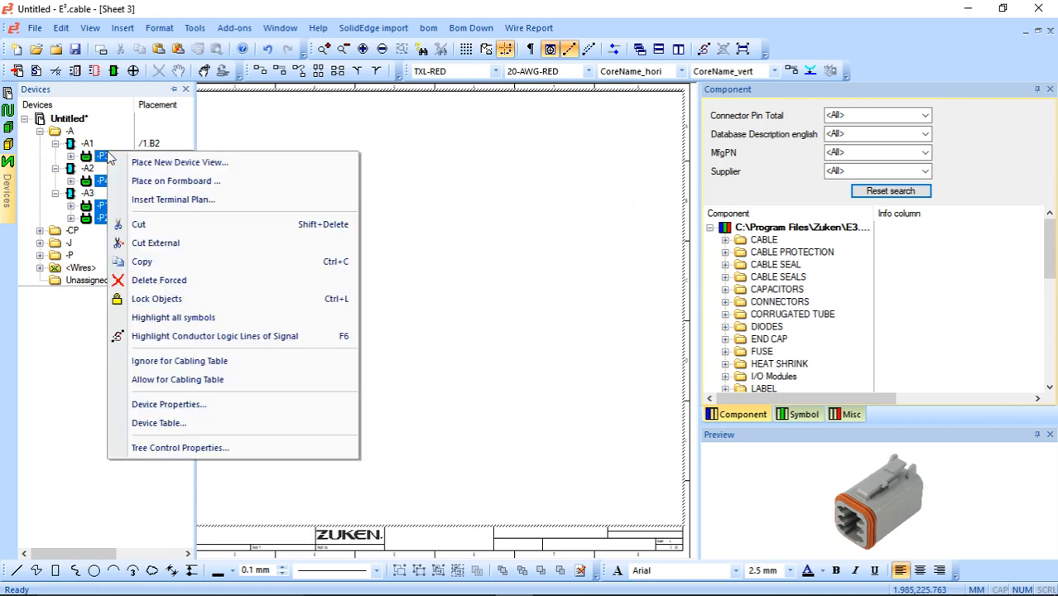
pyautogui.click(175, 181)
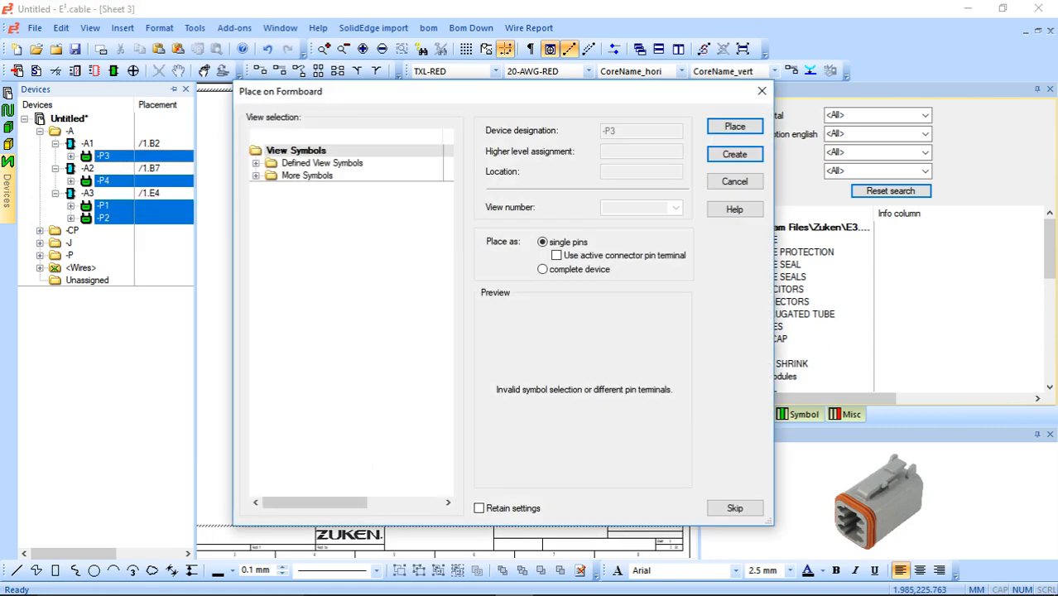
pyautogui.click(369, 187)
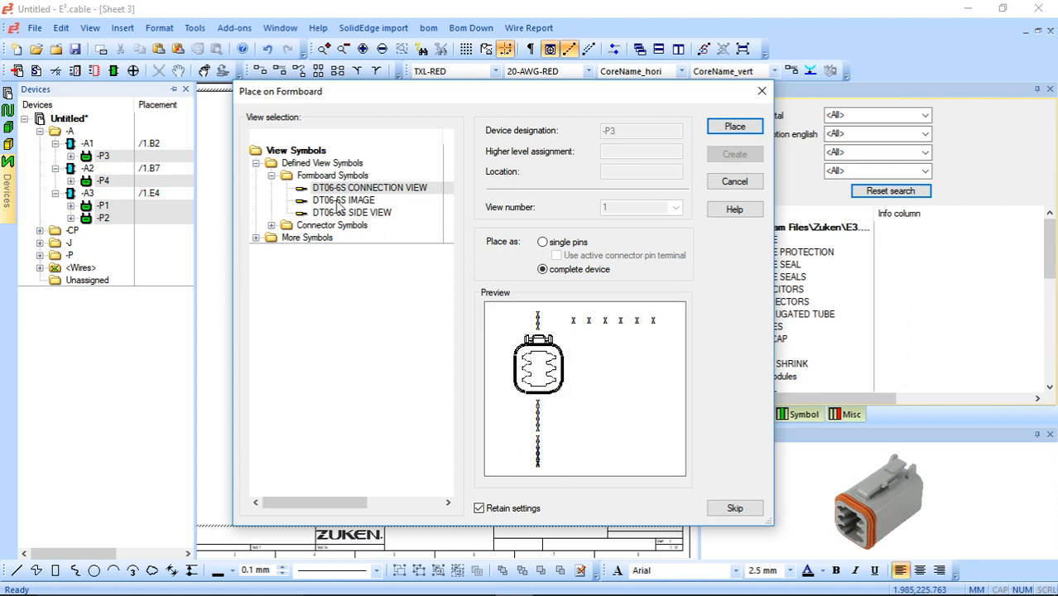
pyautogui.click(342, 200)
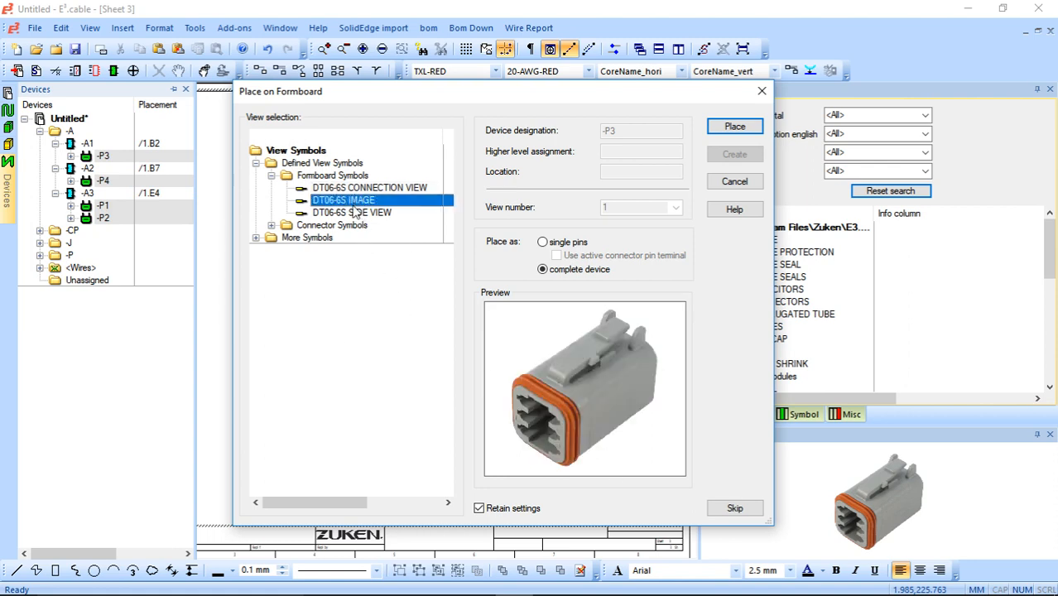
pyautogui.click(351, 212)
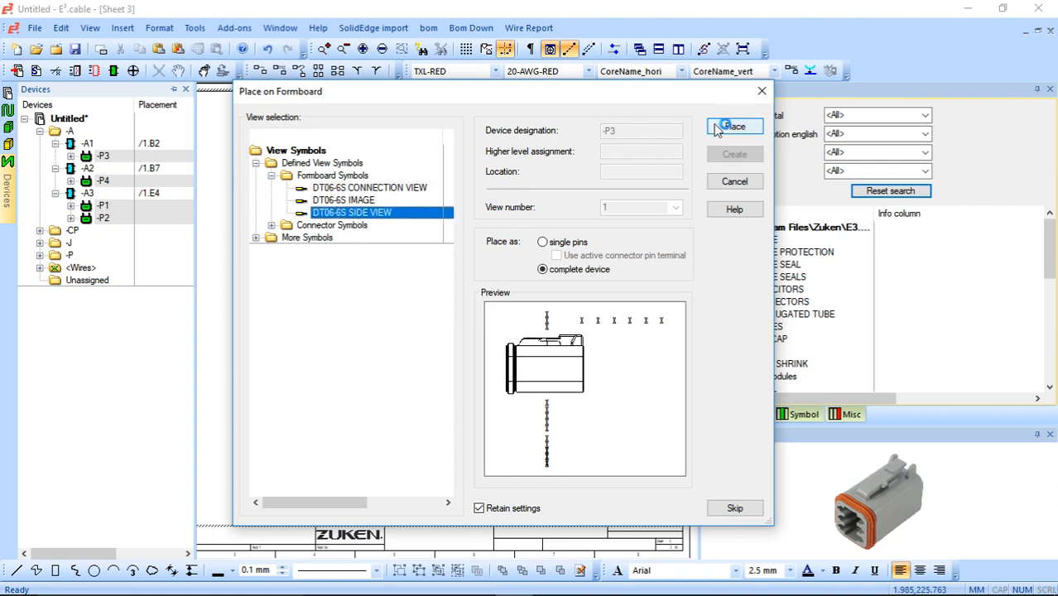
pyautogui.click(733, 126)
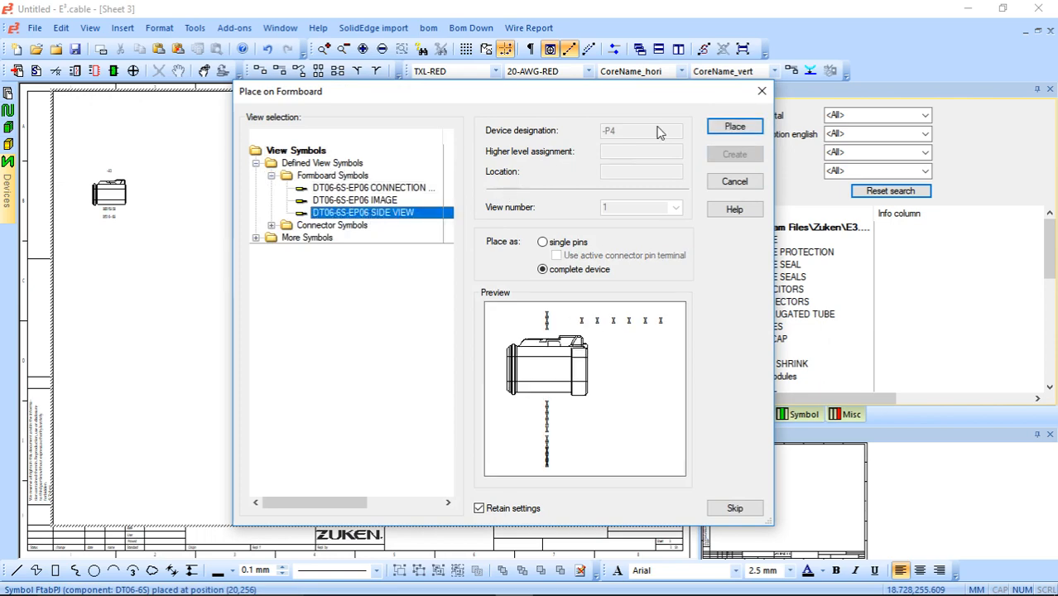
pyautogui.click(733, 126)
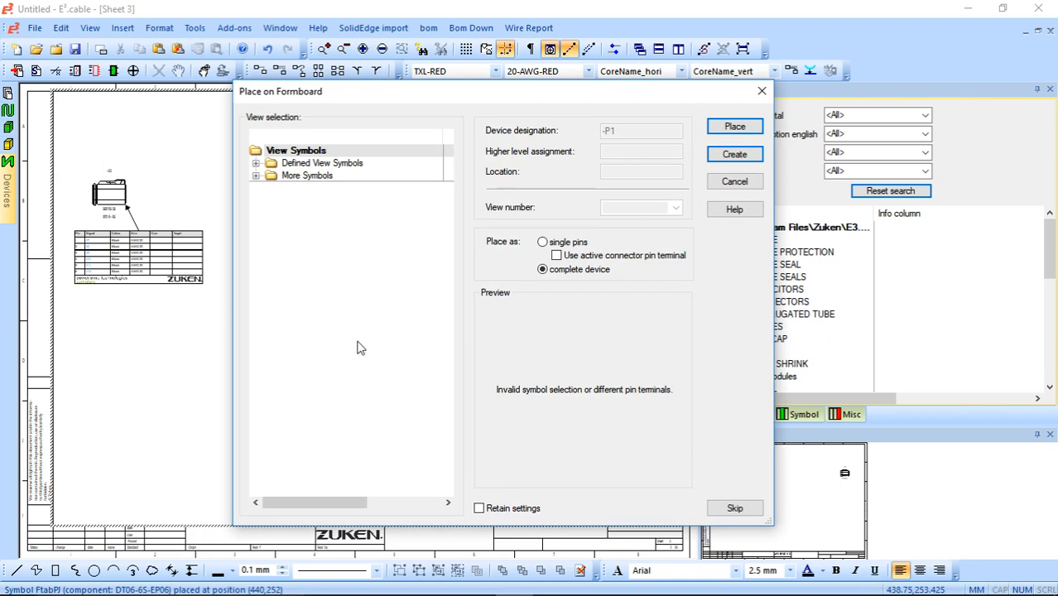
# Place P1 and P2 with the DT06 side-view symbol and pin tables.
pyautogui.click(369, 187)
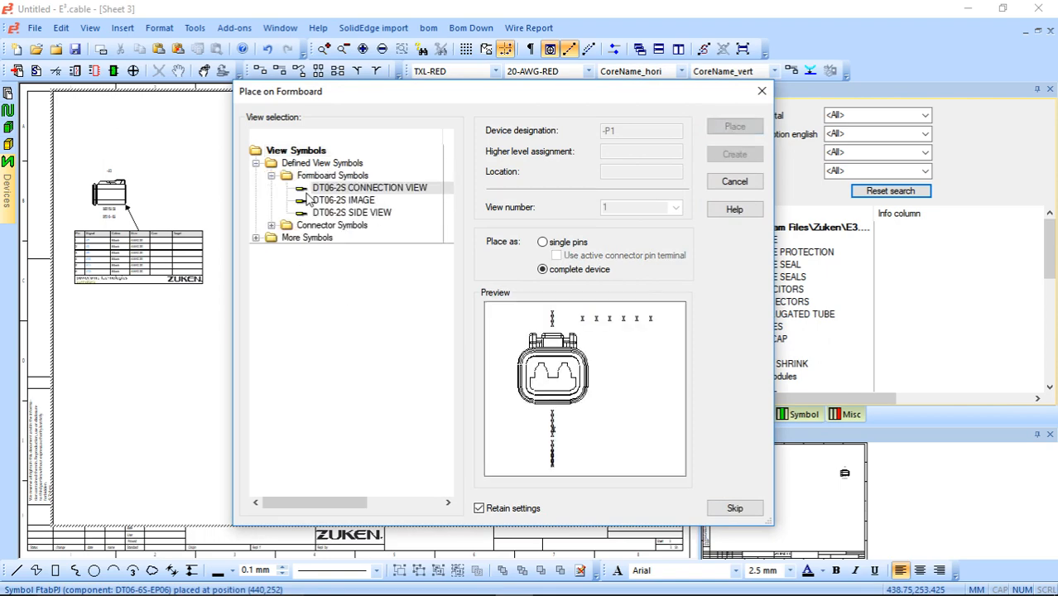
pyautogui.click(351, 212)
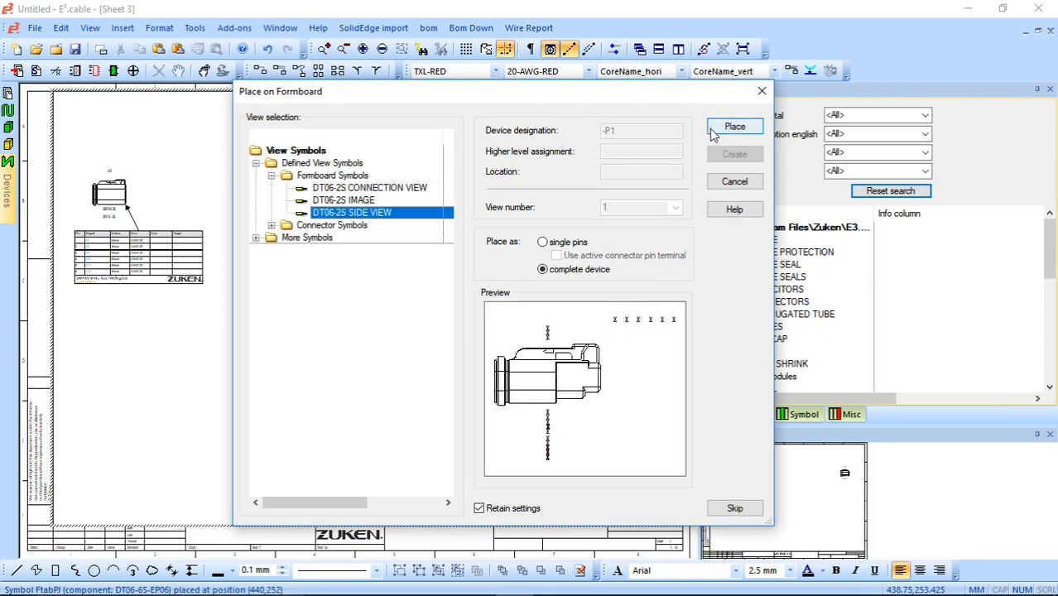
pyautogui.click(733, 126)
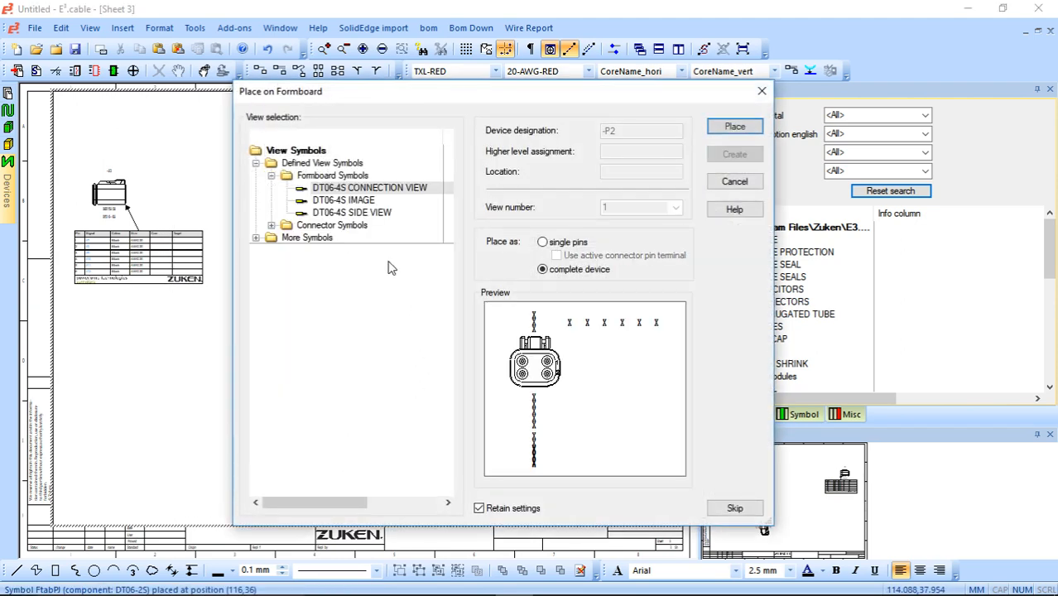
pyautogui.click(733, 126)
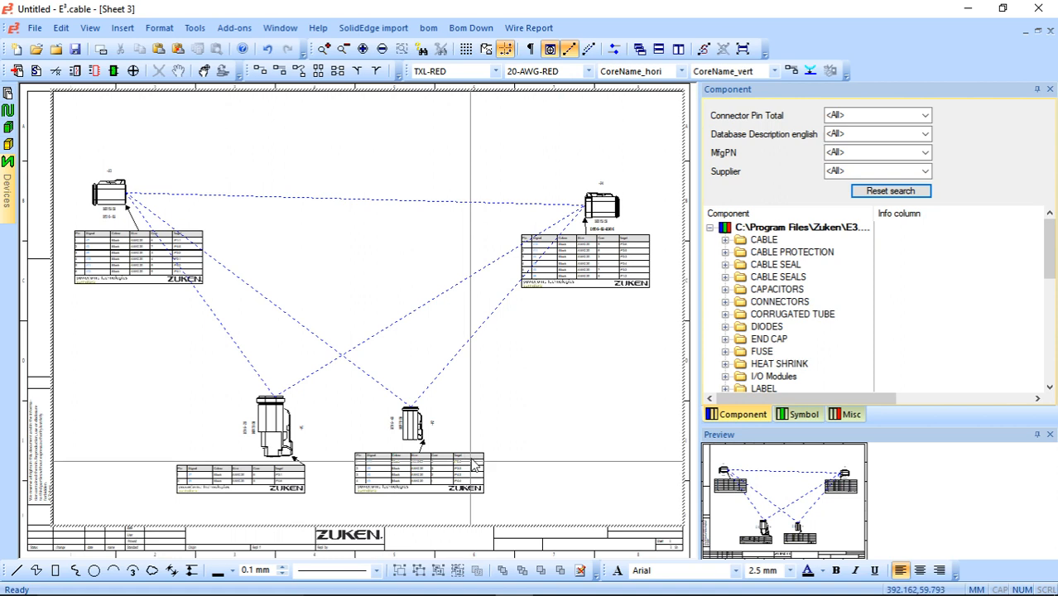
pyautogui.moveTo(549, 432)
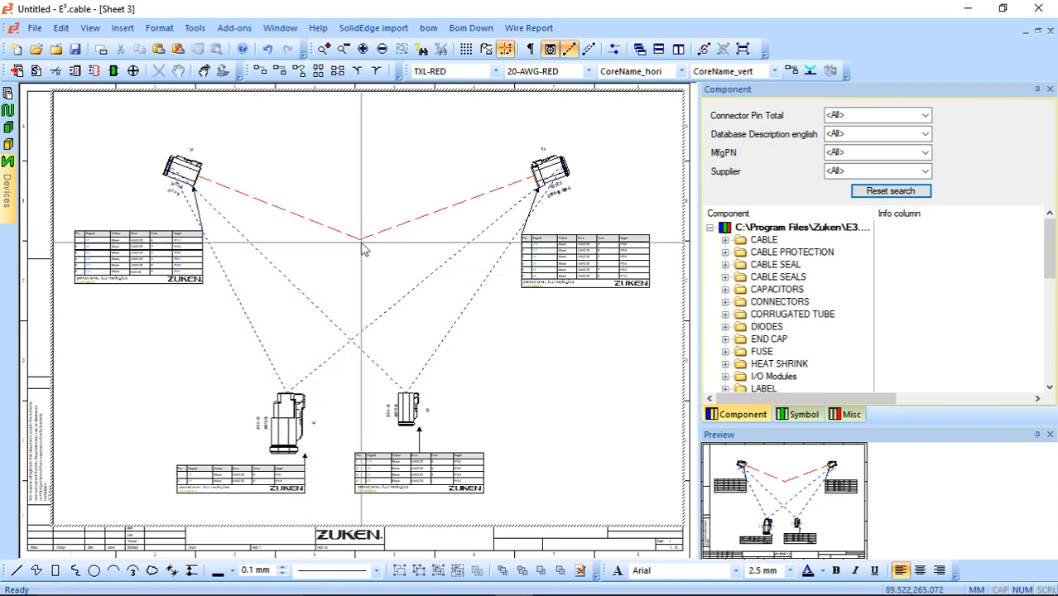
pyautogui.moveTo(356, 338)
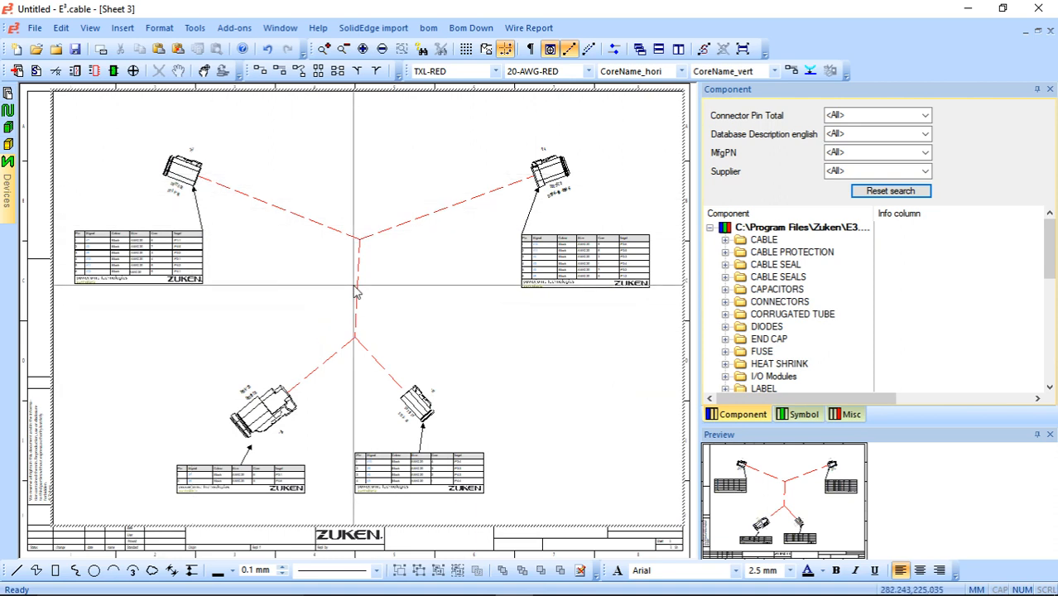
pyautogui.moveTo(422, 311)
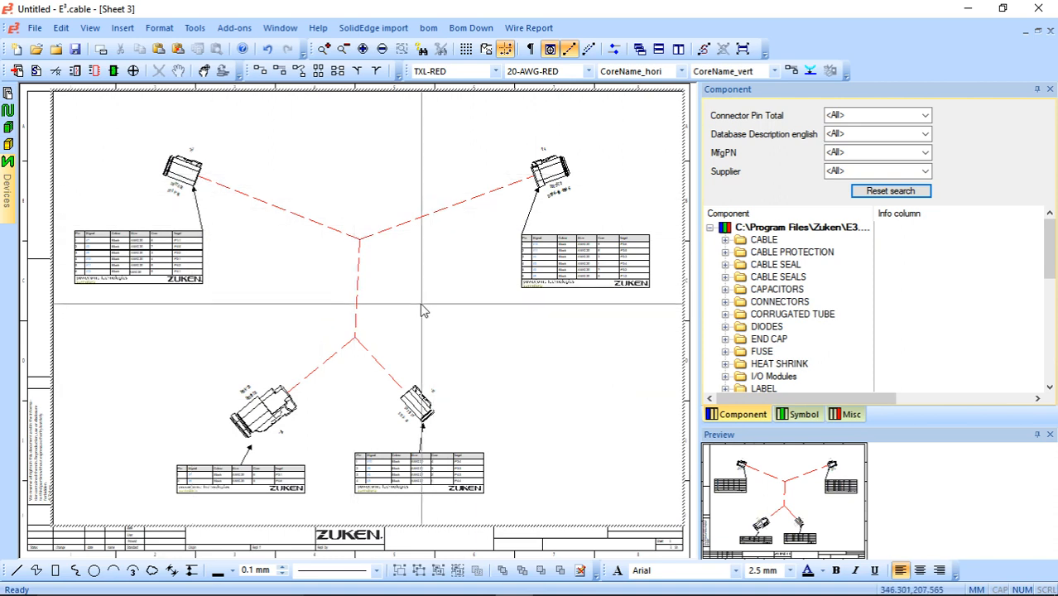
pyautogui.moveTo(361, 404)
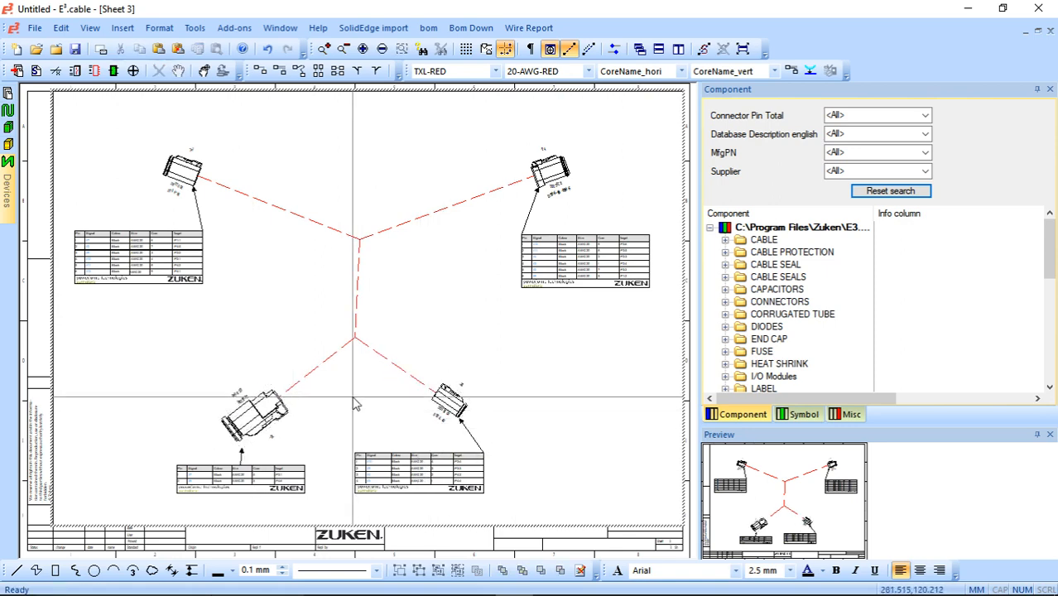
# Bring up properties for one bundle segment of the branching harness.
pyautogui.rightClick(354, 403)
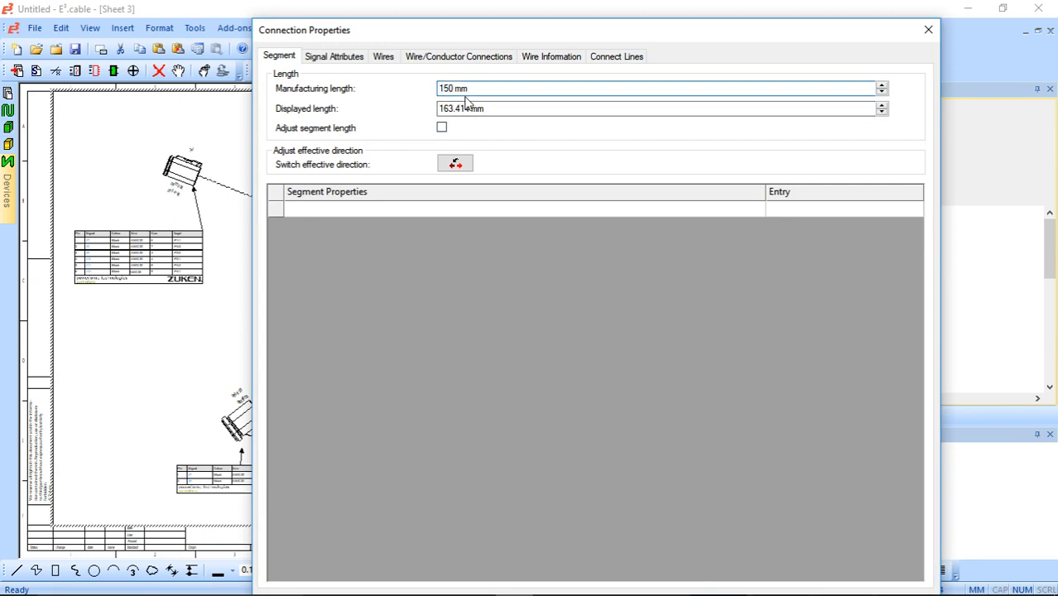
# Confirm the 150 mm manufacturing length and close the segment properties.
pyautogui.click(927, 30)
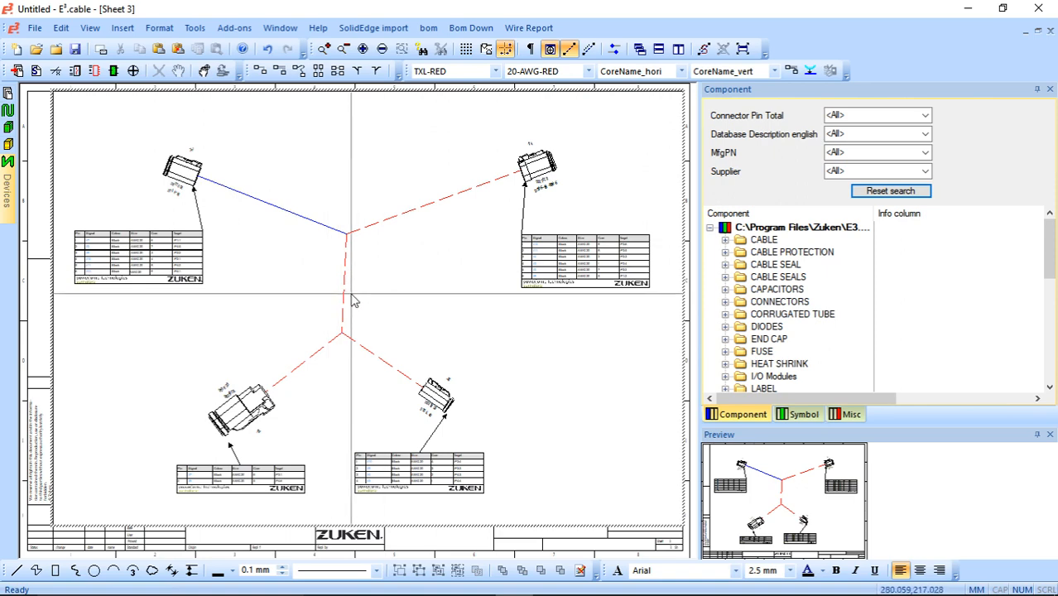
pyautogui.rightClick(323, 323)
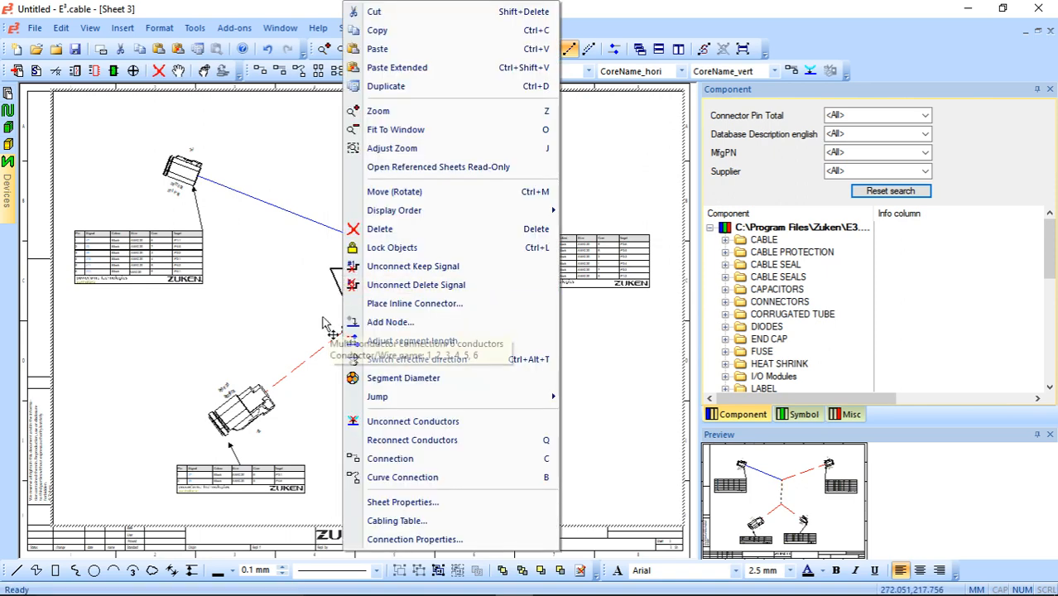
pyautogui.click(404, 377)
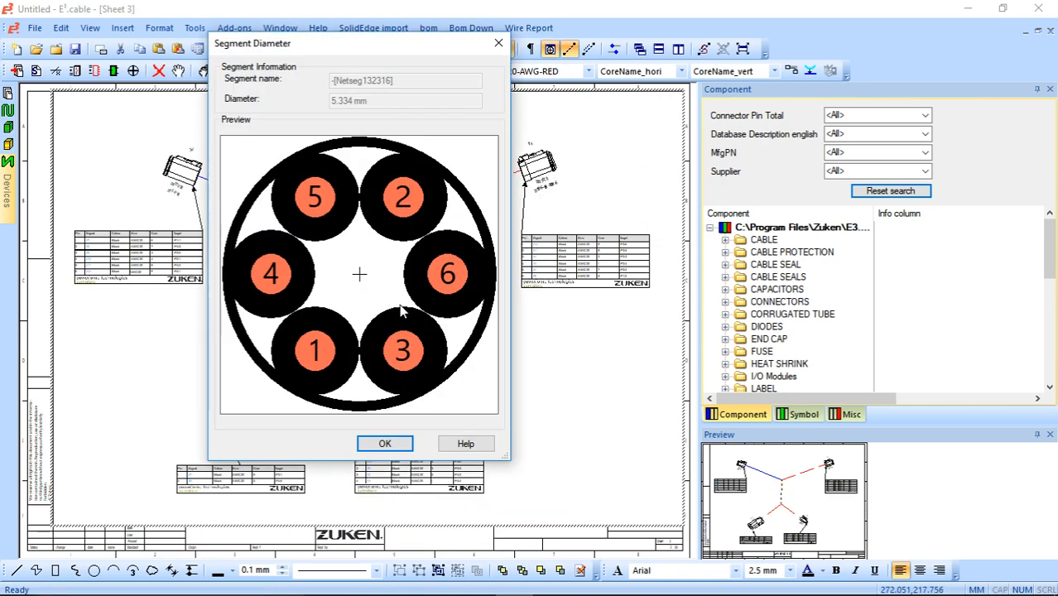
pyautogui.moveTo(666, 123)
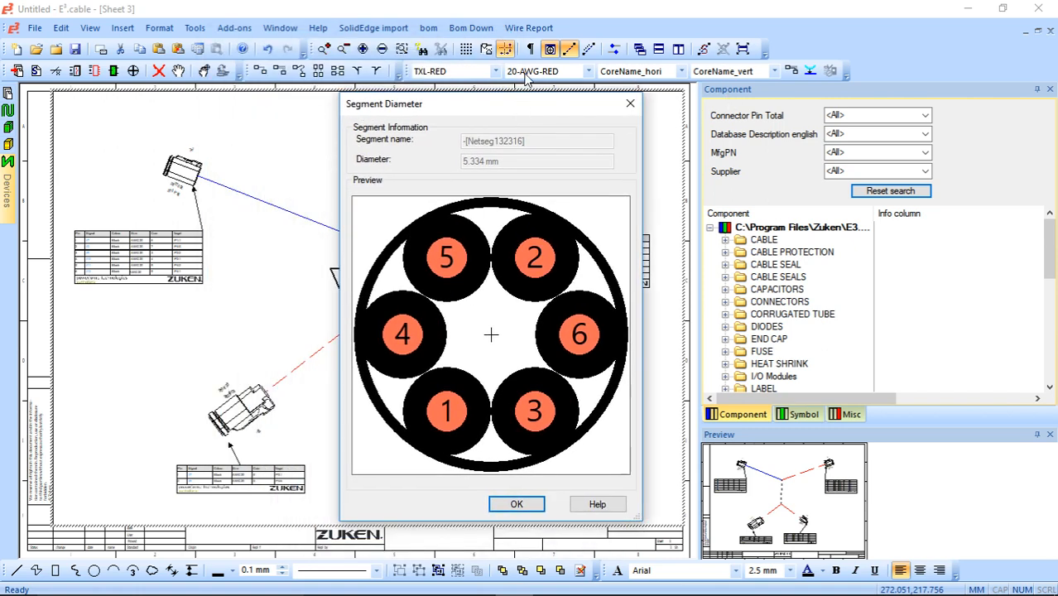
pyautogui.moveTo(400, 209)
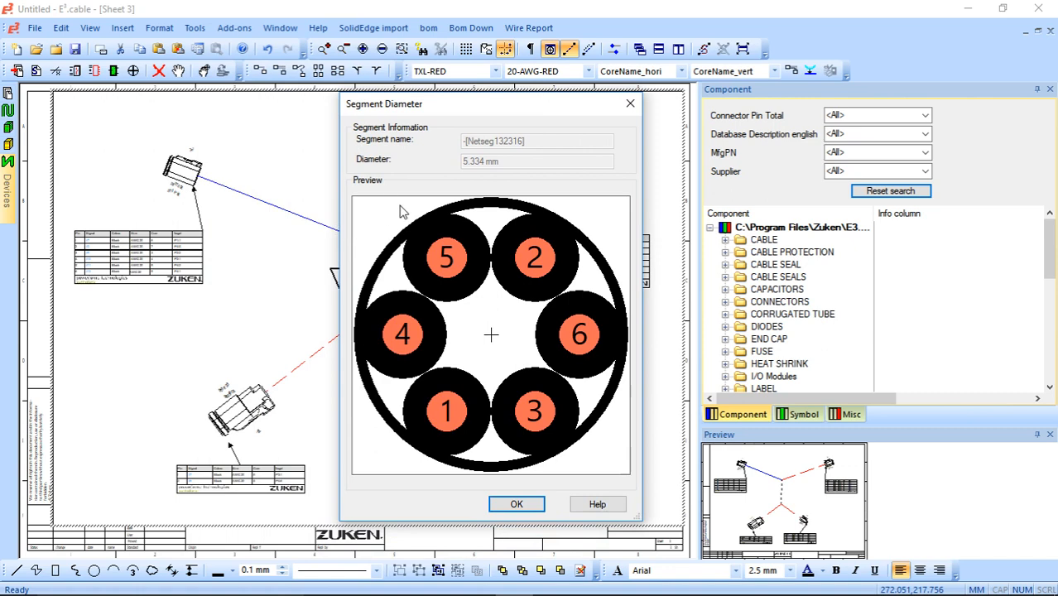
pyautogui.moveTo(400, 195)
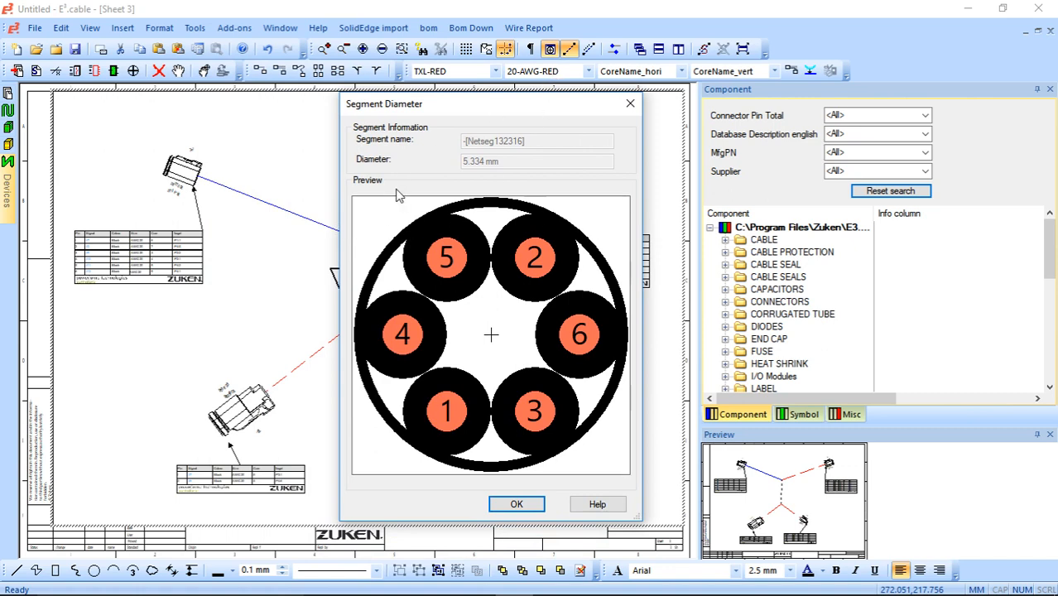
pyautogui.moveTo(407, 379)
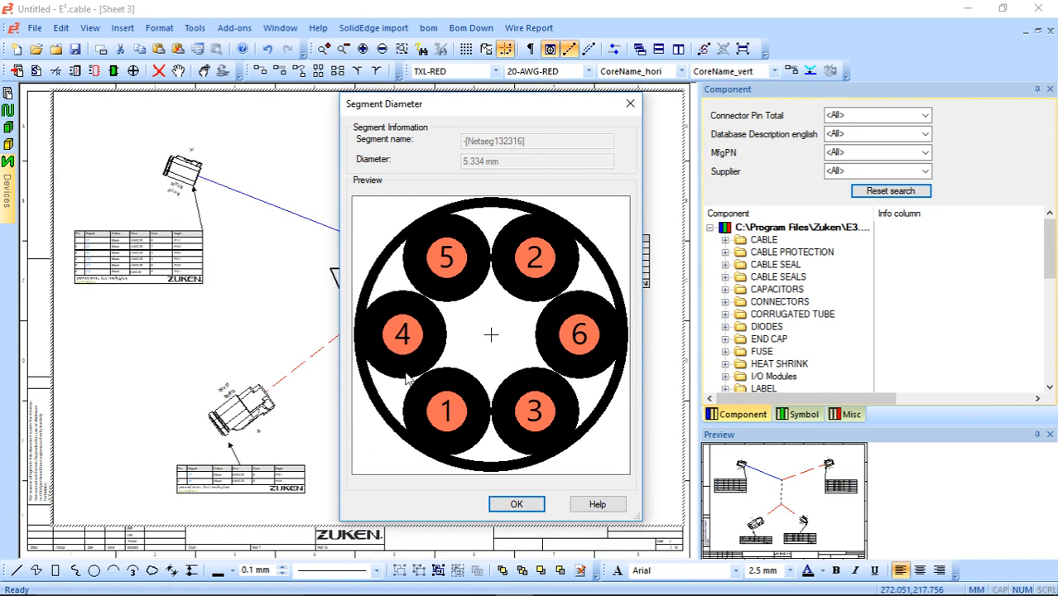
pyautogui.moveTo(374, 207)
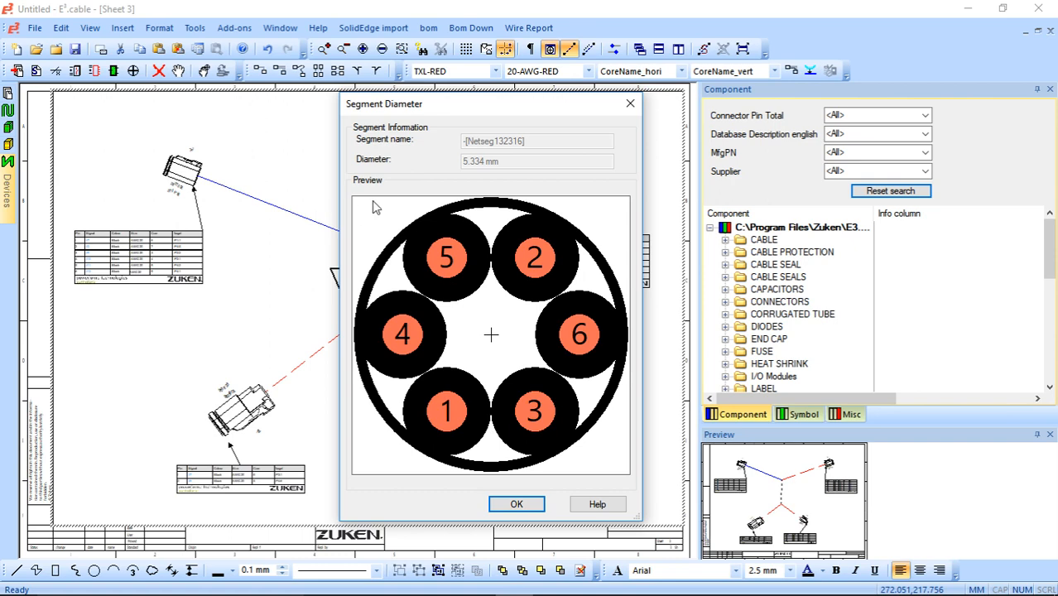
pyautogui.moveTo(462, 240)
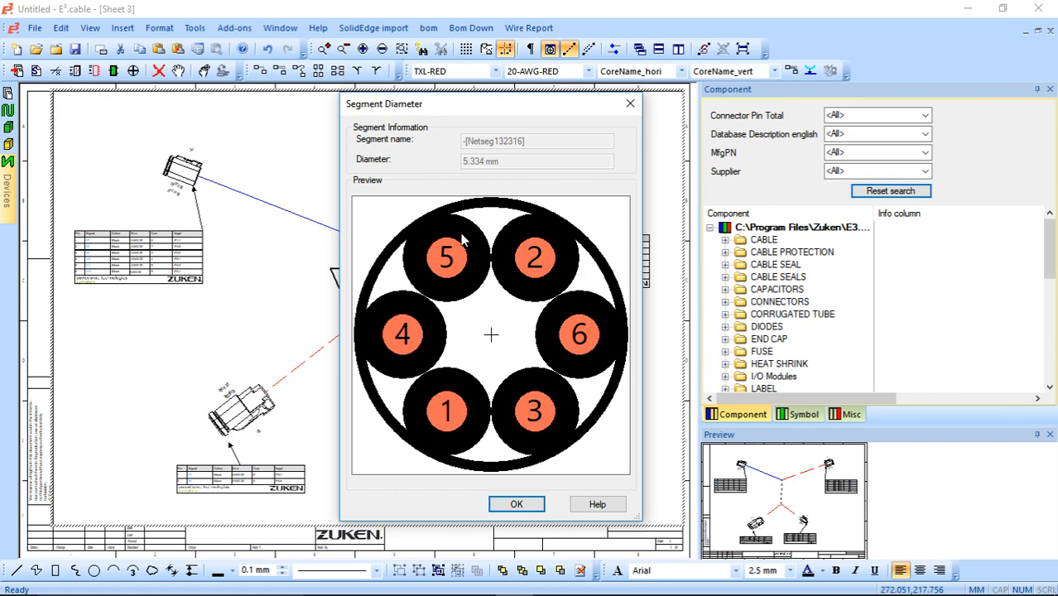
pyautogui.moveTo(484, 169)
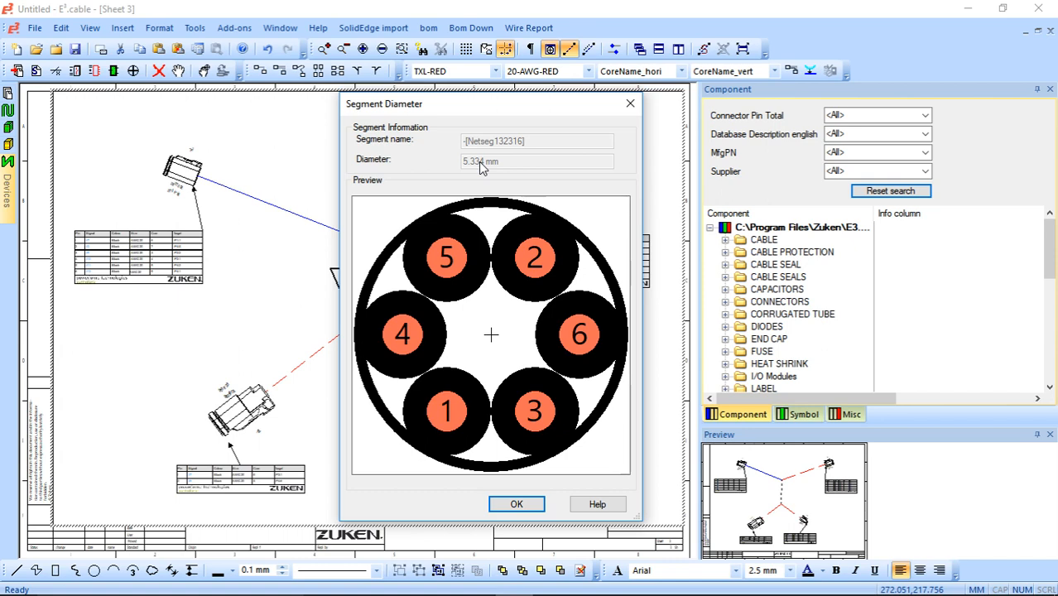
pyautogui.moveTo(407, 171)
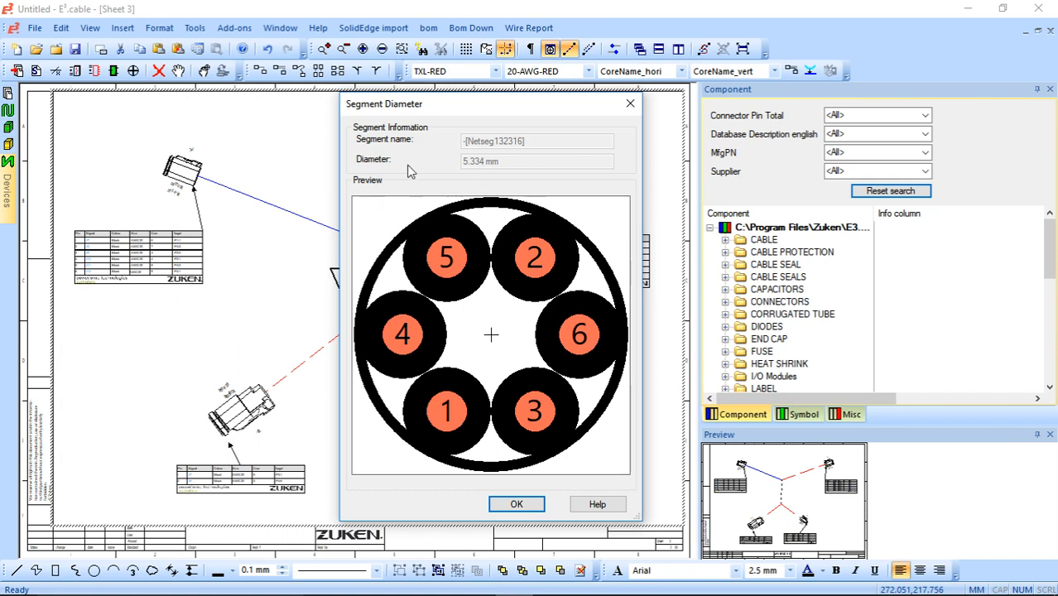
pyautogui.moveTo(493, 322)
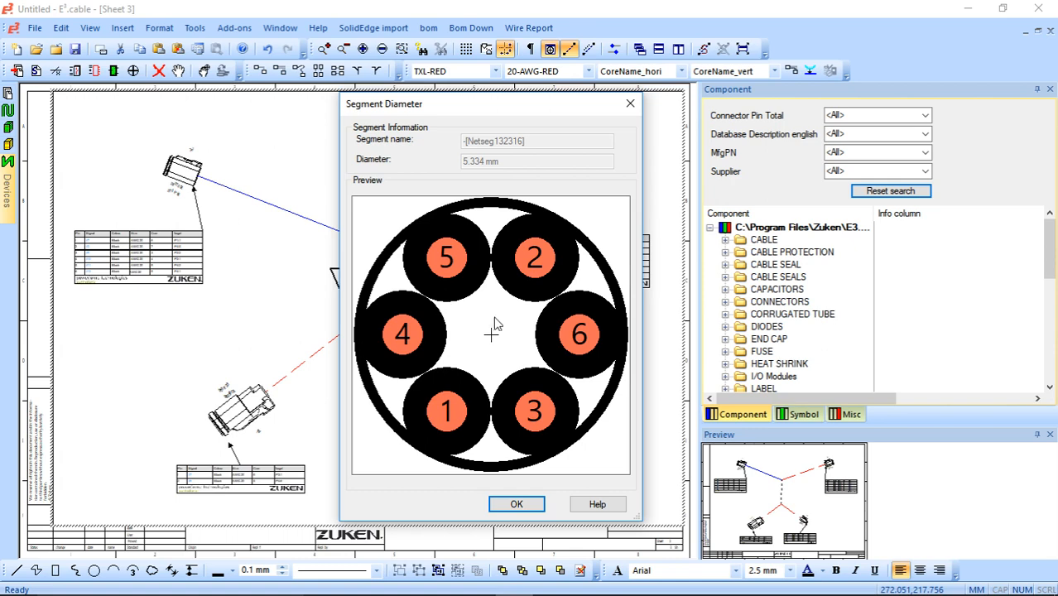
pyautogui.moveTo(391, 176)
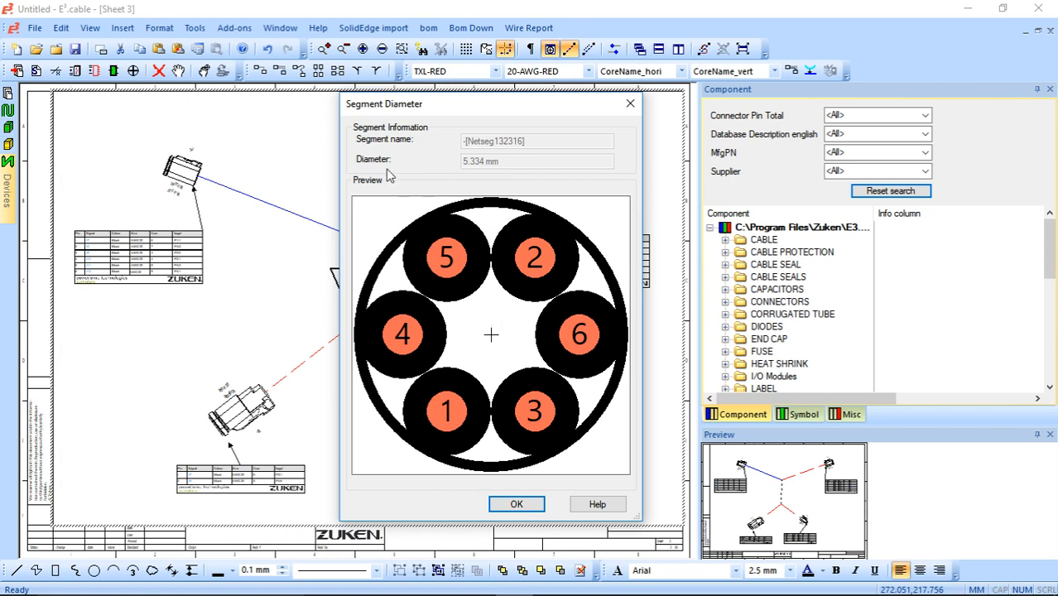
pyautogui.click(516, 503)
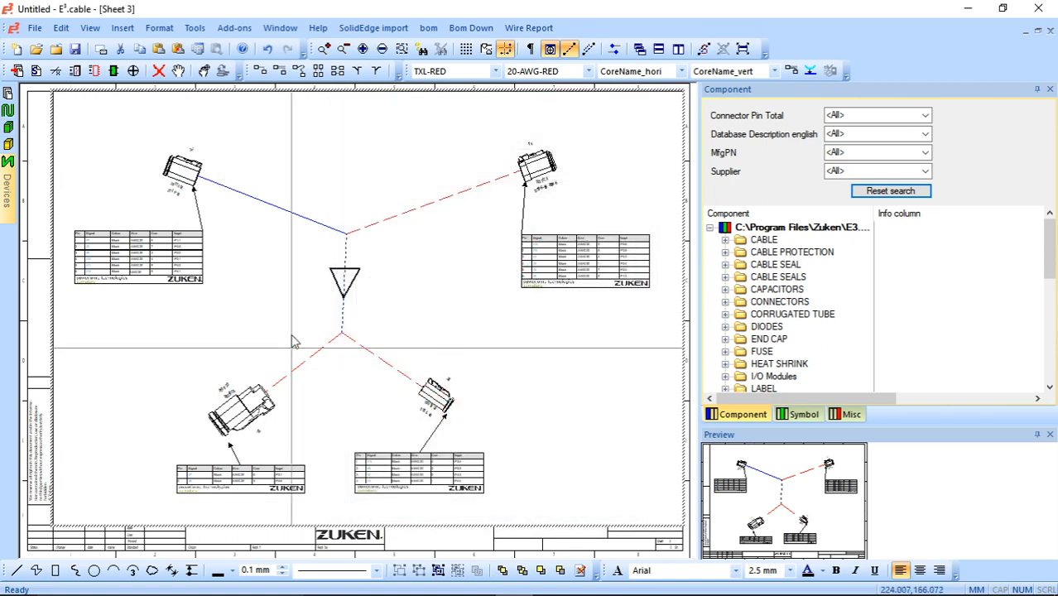
pyautogui.rightClick(291, 341)
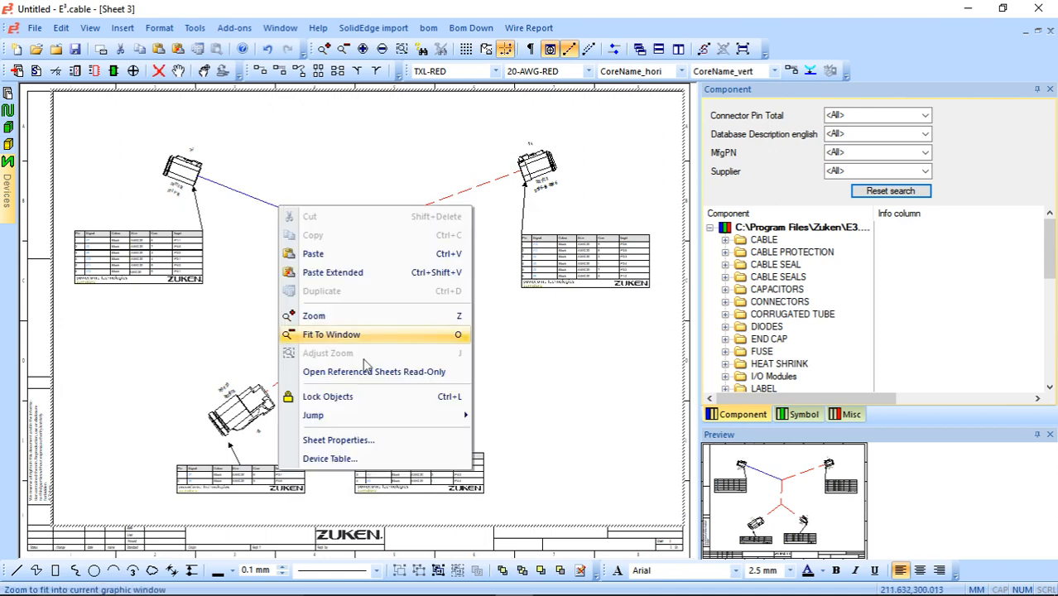
pyautogui.click(331, 334)
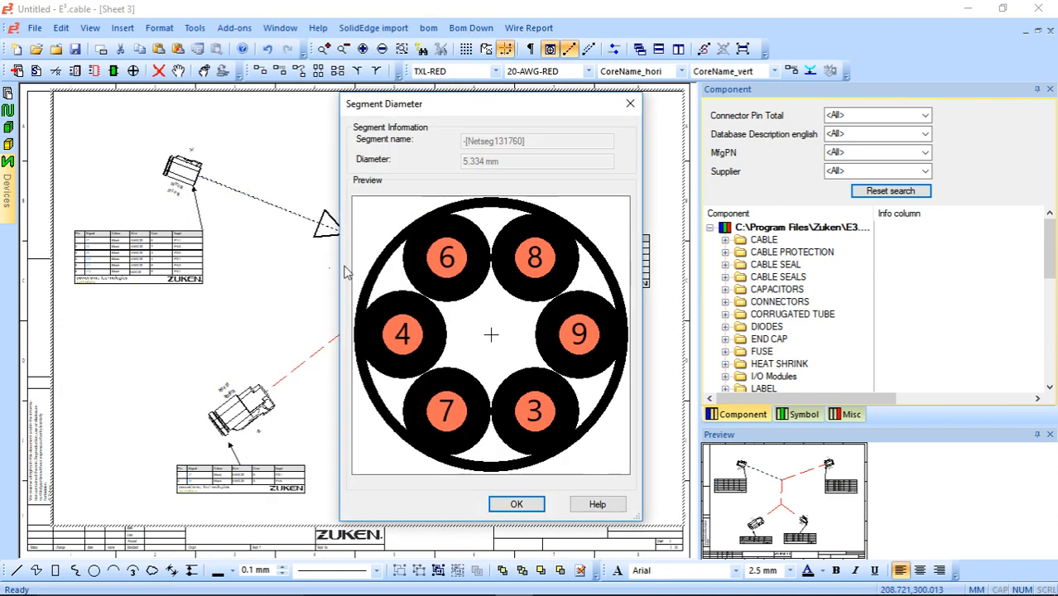
pyautogui.moveTo(456, 388)
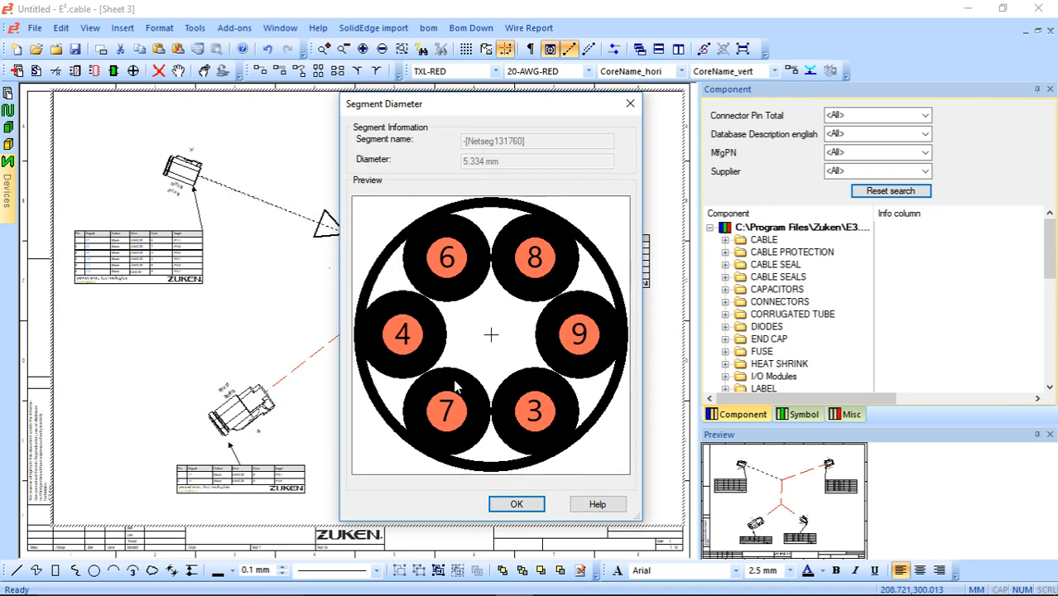
pyautogui.click(516, 504)
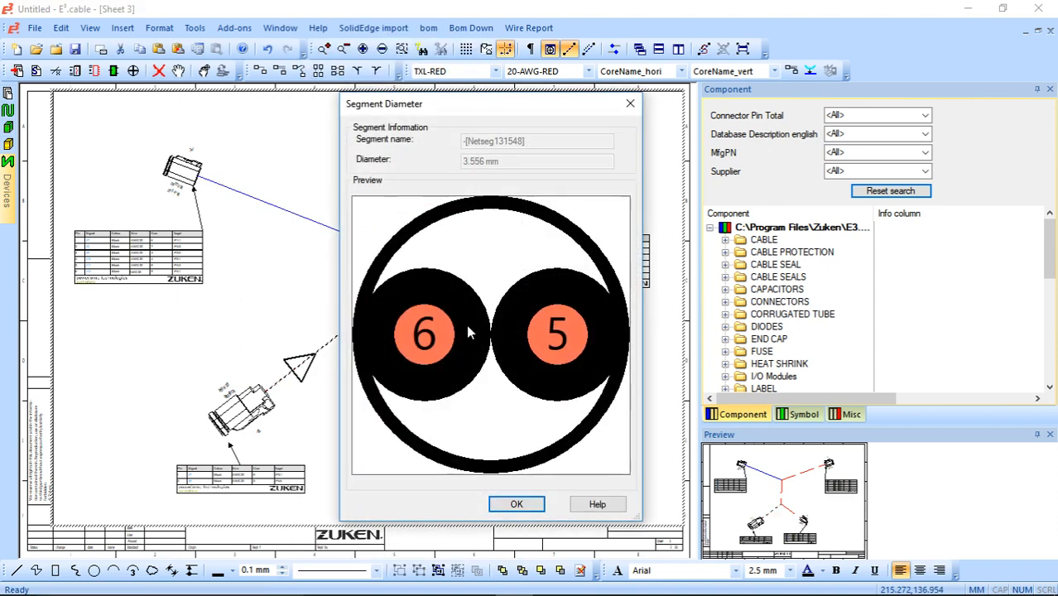
pyautogui.moveTo(460, 182)
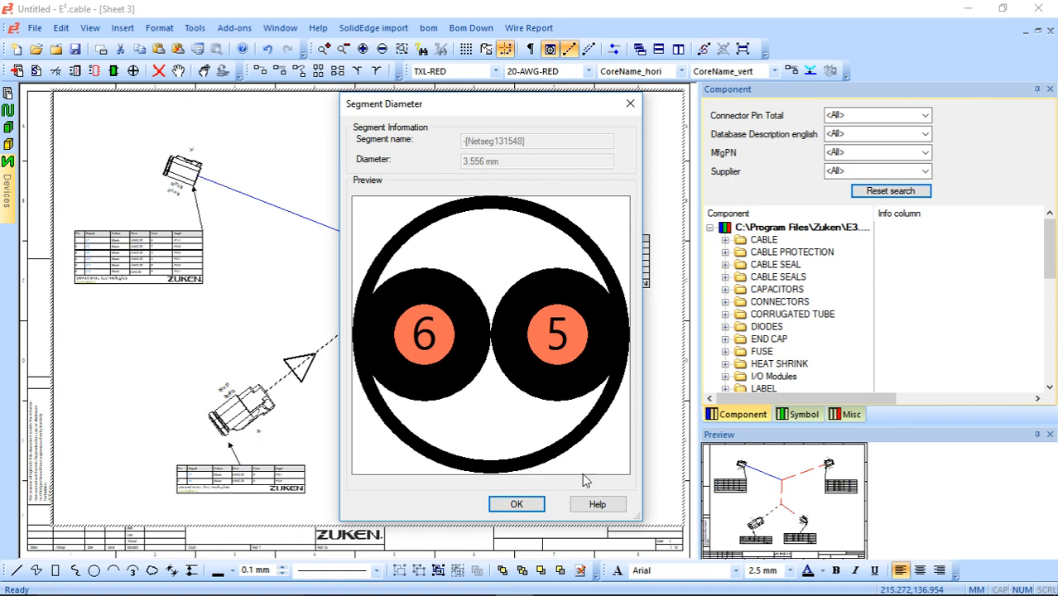
pyautogui.click(517, 504)
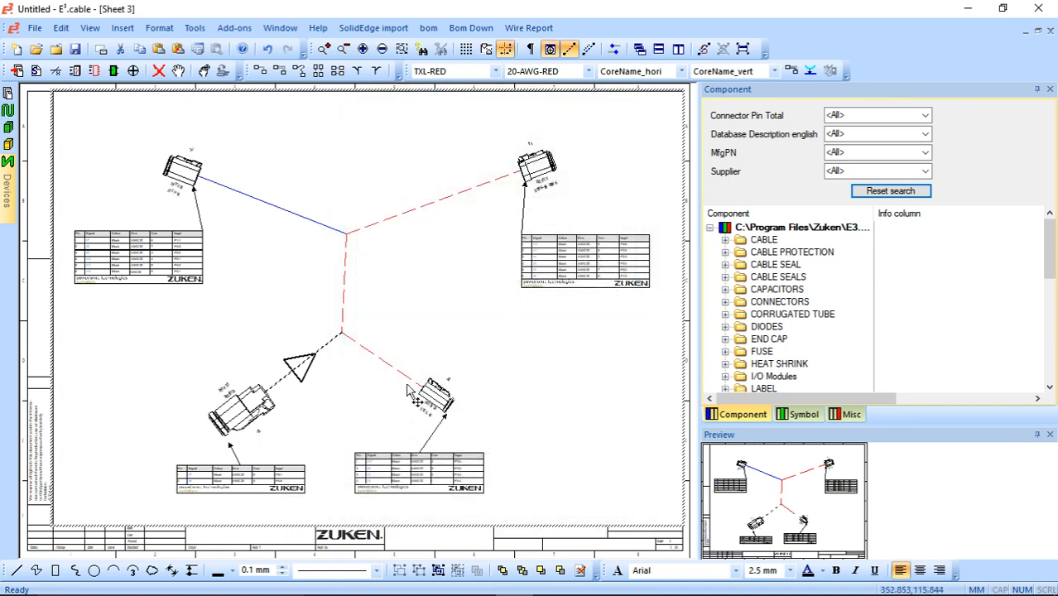